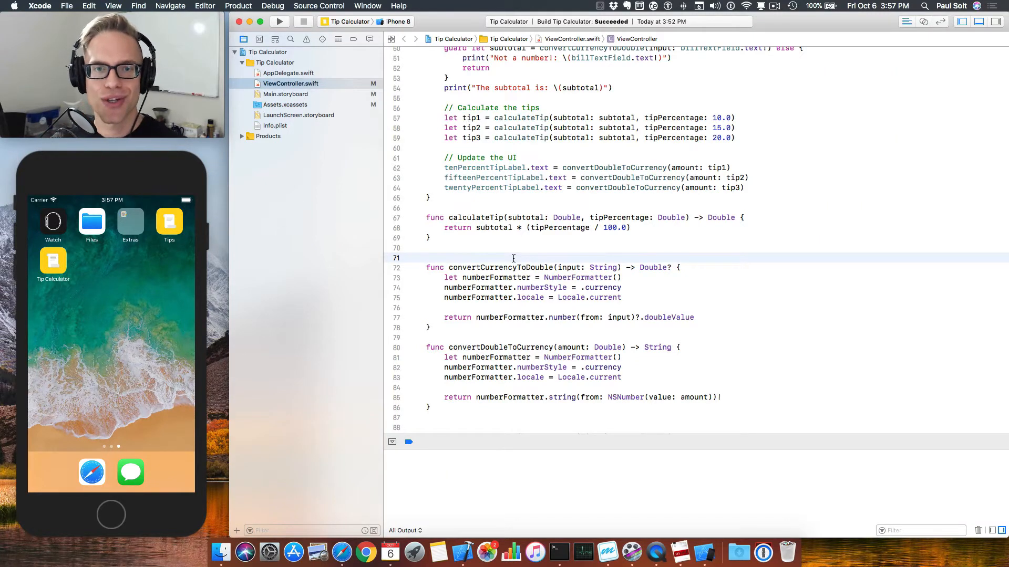
- Run the Tip Calculator app from Xcode and bring the Simulator into focus
left_click(279, 21)
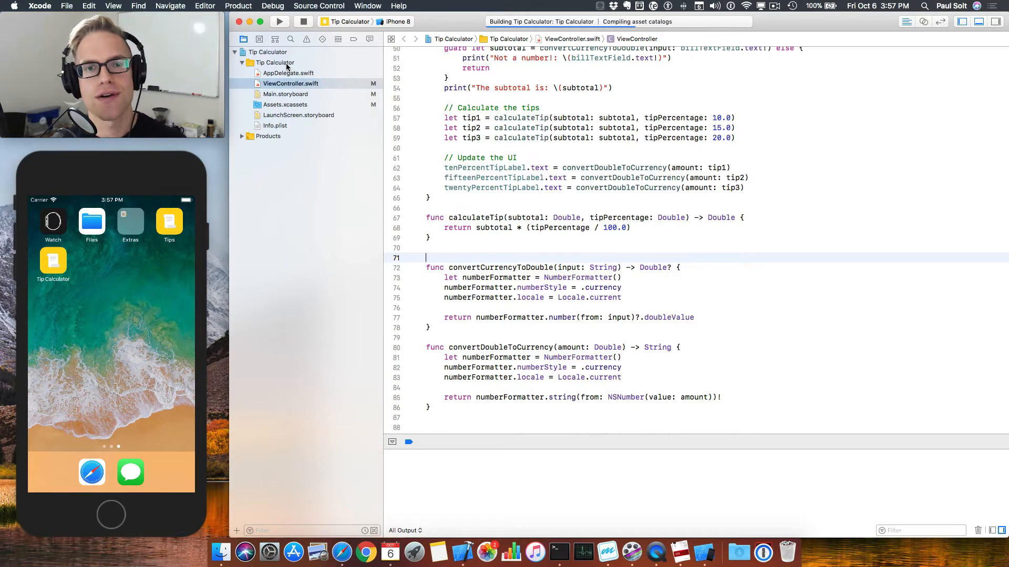
left_click(279, 21)
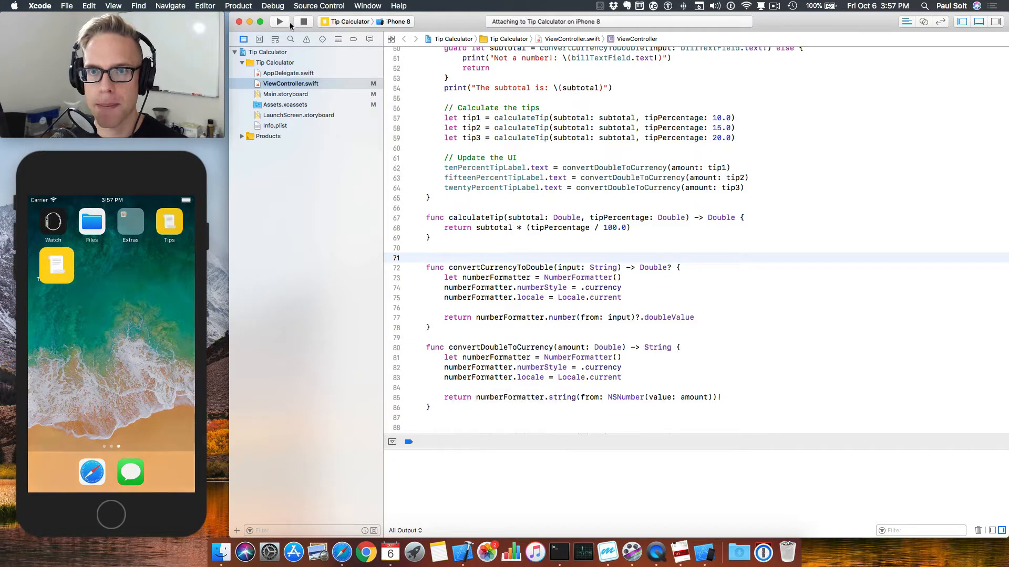
left_click(278, 21)
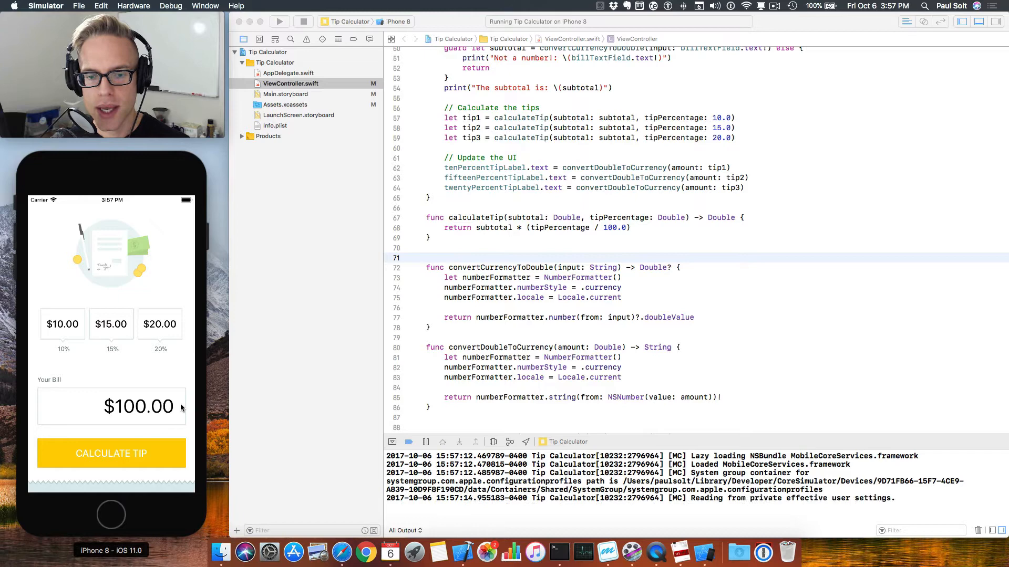
- Enter a $30.00 bill and calculate tips of $3.00, $4.50 and $6.00
left_click(111, 407)
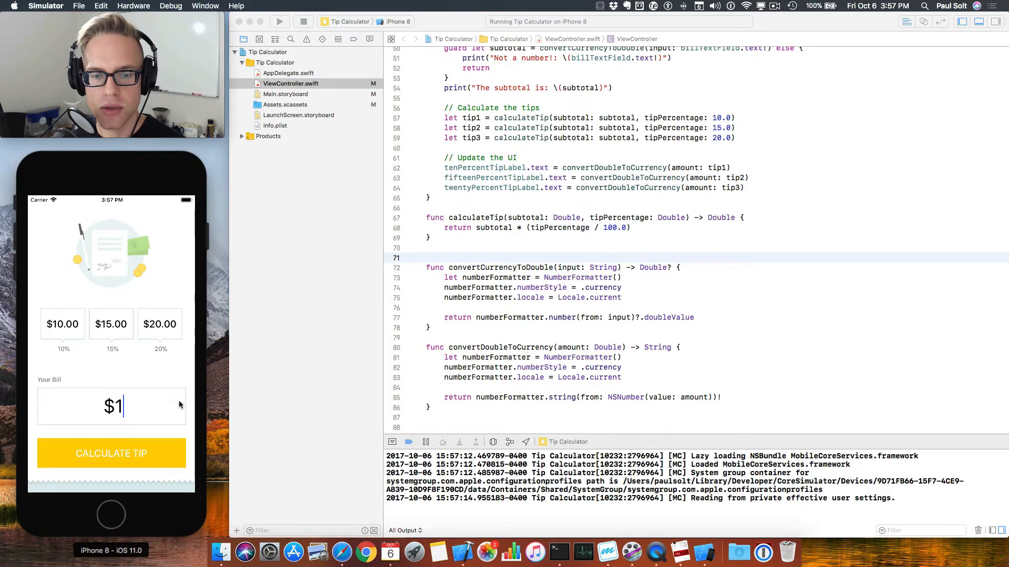
type("30.00")
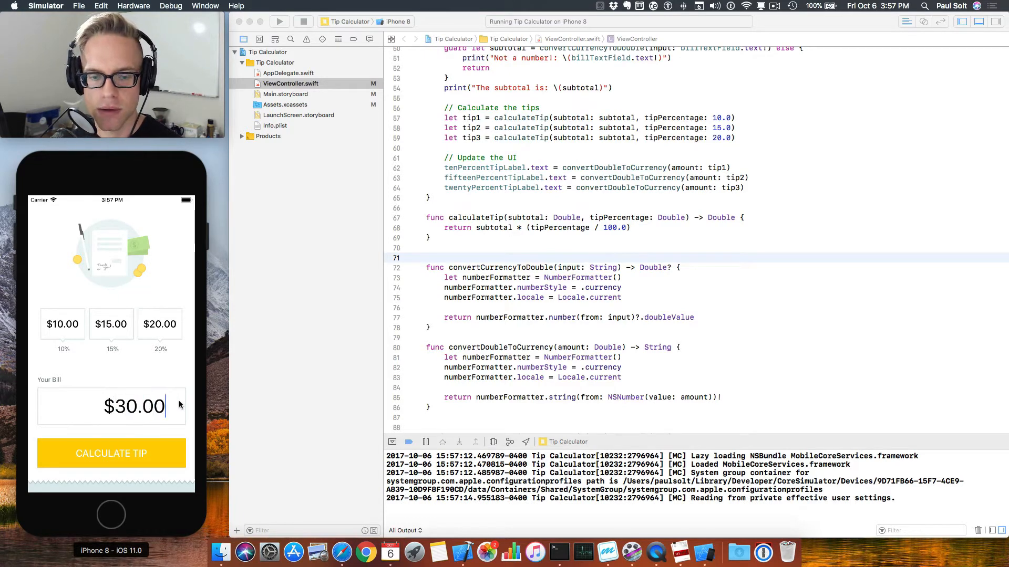
left_click(111, 454)
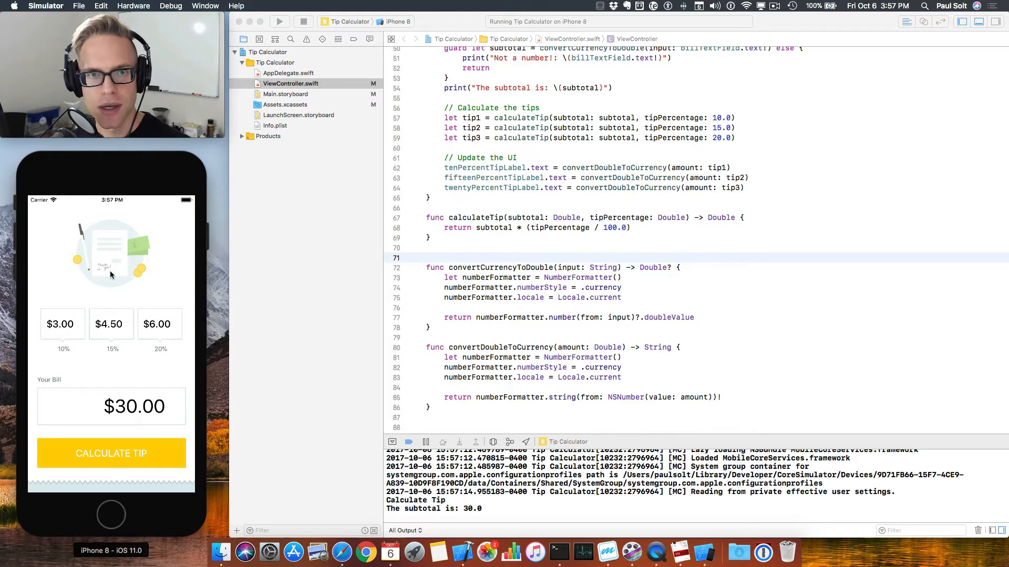
- Enable Color Blended Layers from the Simulator's Hardware > Debug menu
left_click(133, 6)
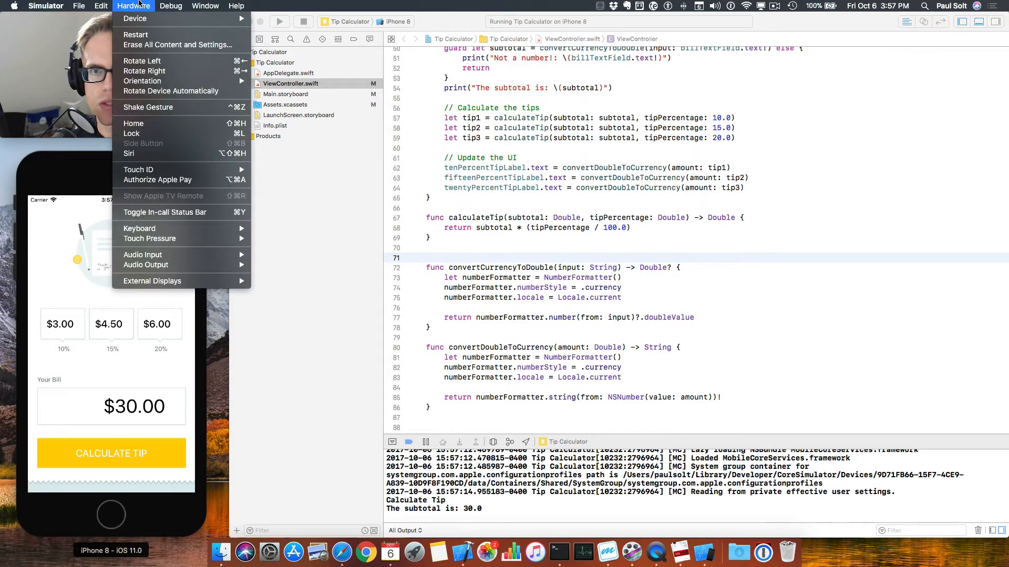
left_click(170, 6)
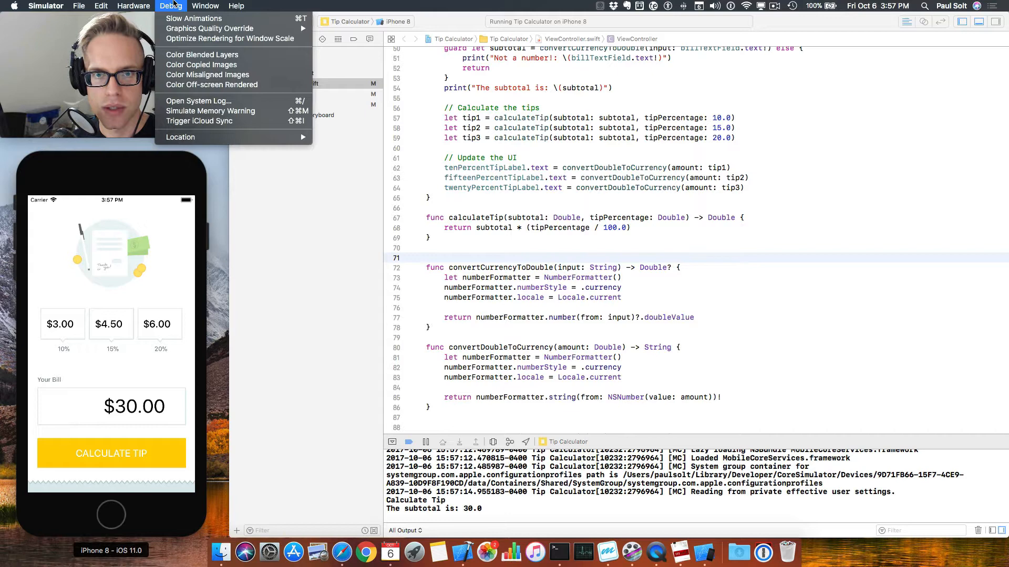
mouse_move(203, 54)
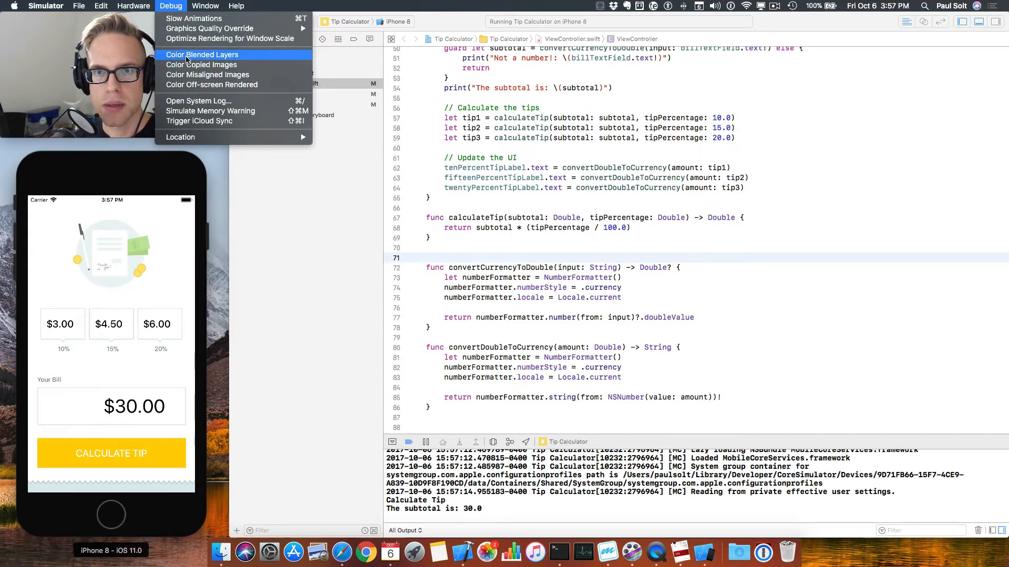
left_click(201, 55)
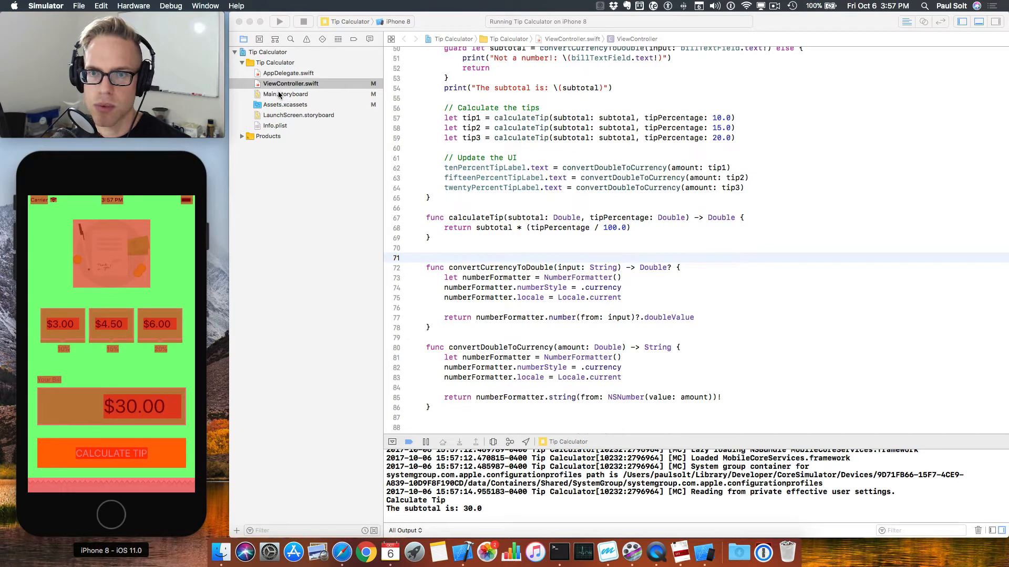
- Open Main.storyboard, expand the Document Outline, and select a tip amount label
left_click(284, 94)
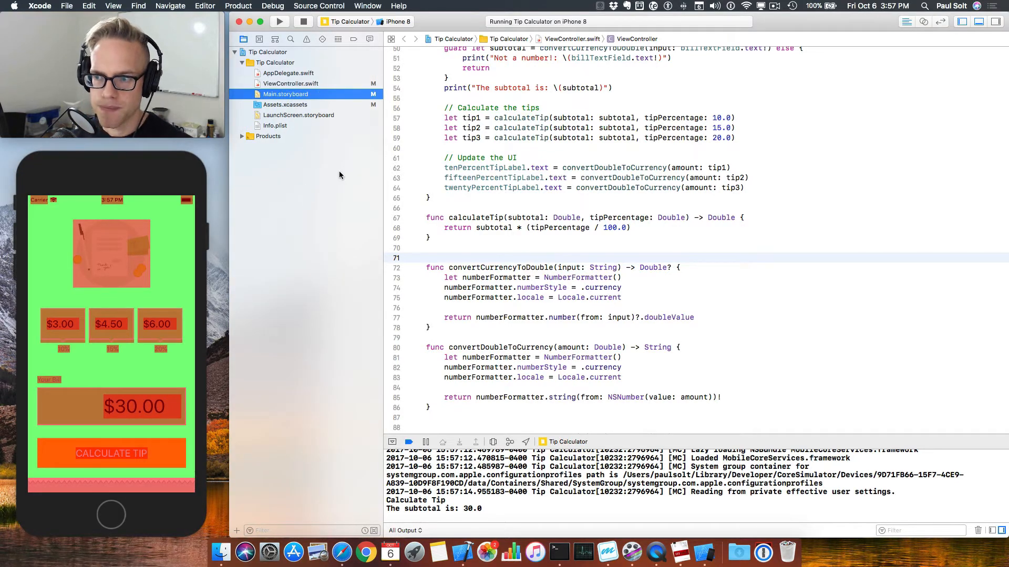
left_click(286, 94)
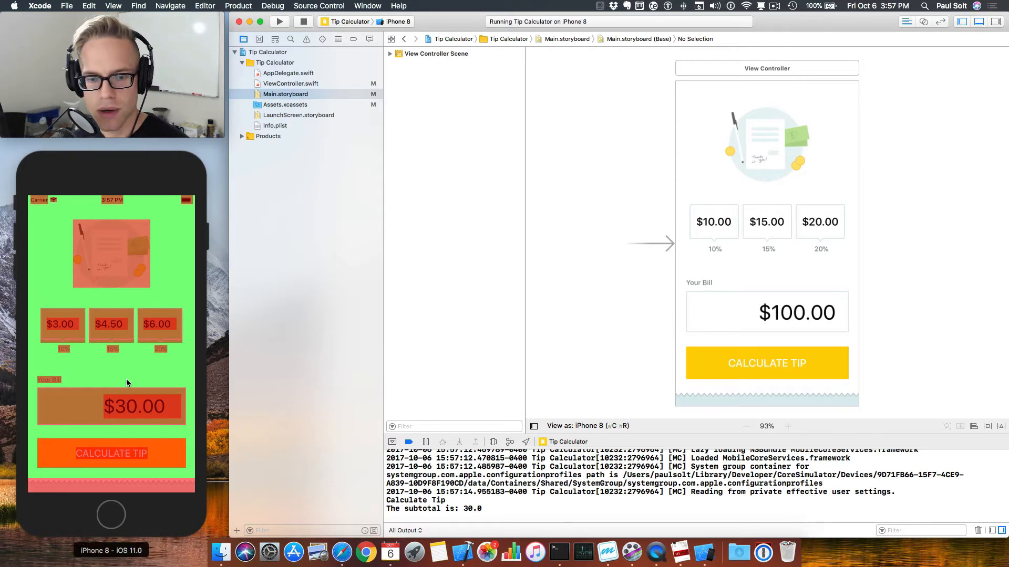
mouse_move(807, 245)
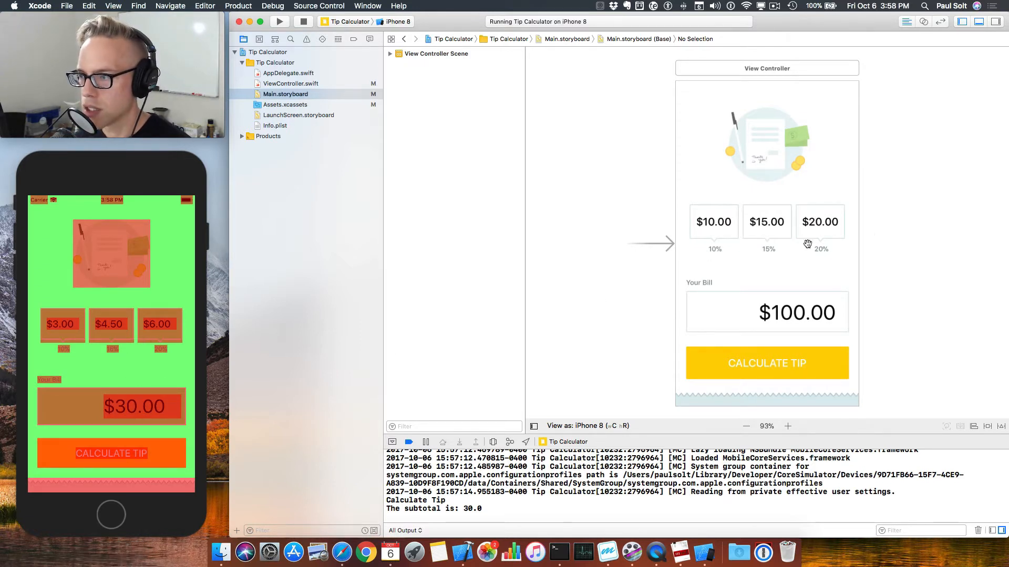
left_click(712, 222)
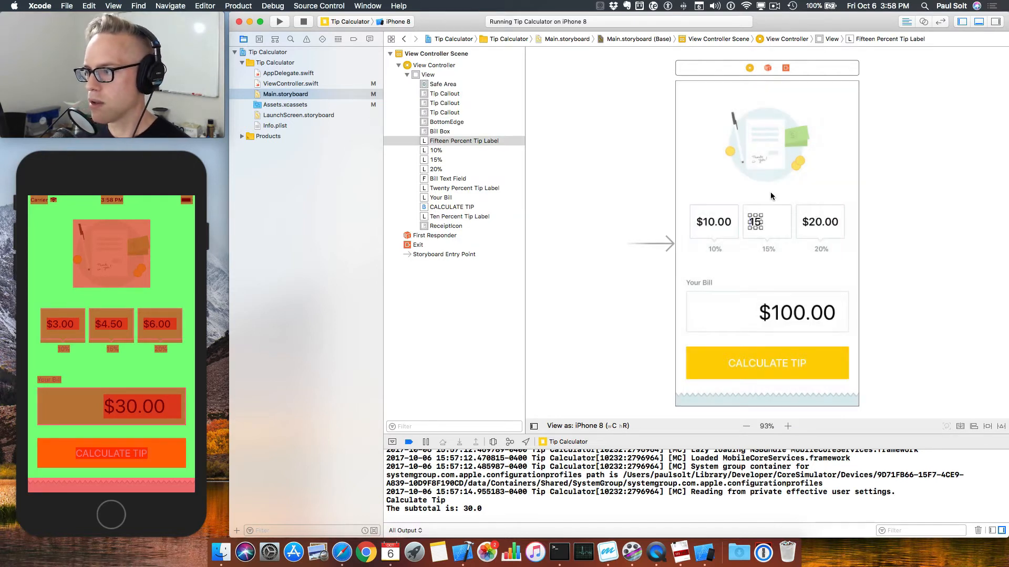
mouse_move(771, 229)
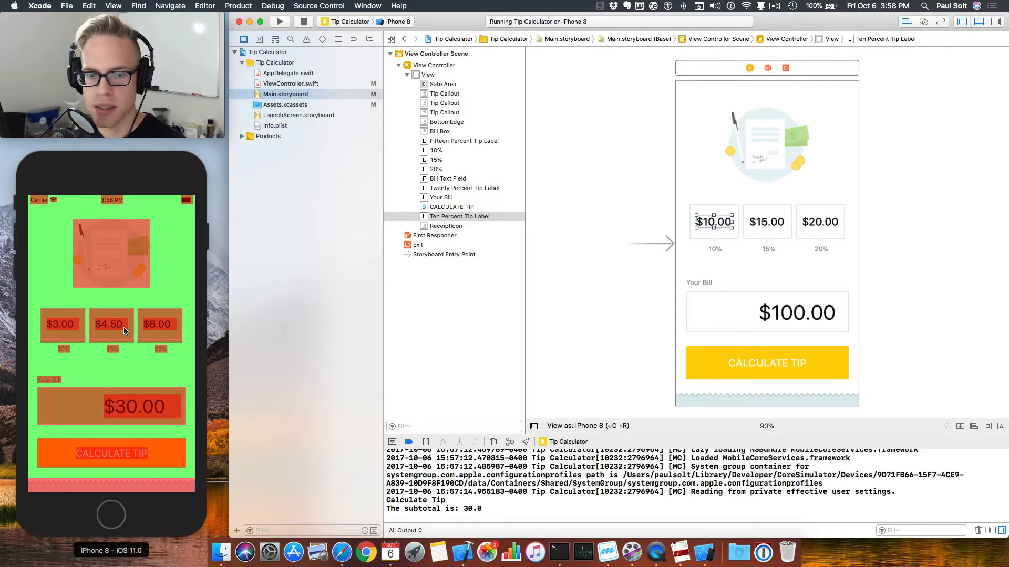
mouse_move(778, 229)
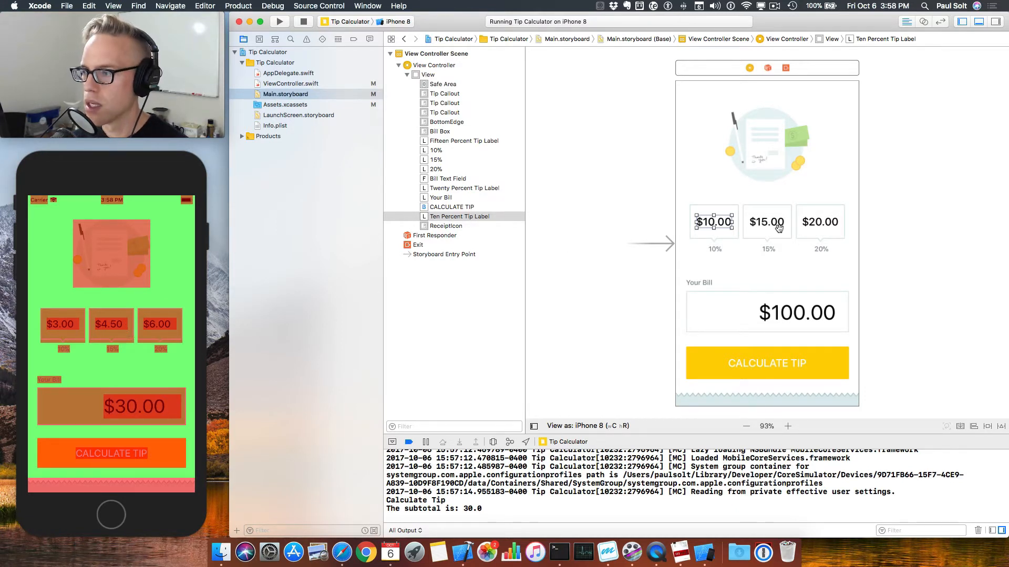
- Add the other tip labels to the selection and set their alignment to Center
left_click(766, 221)
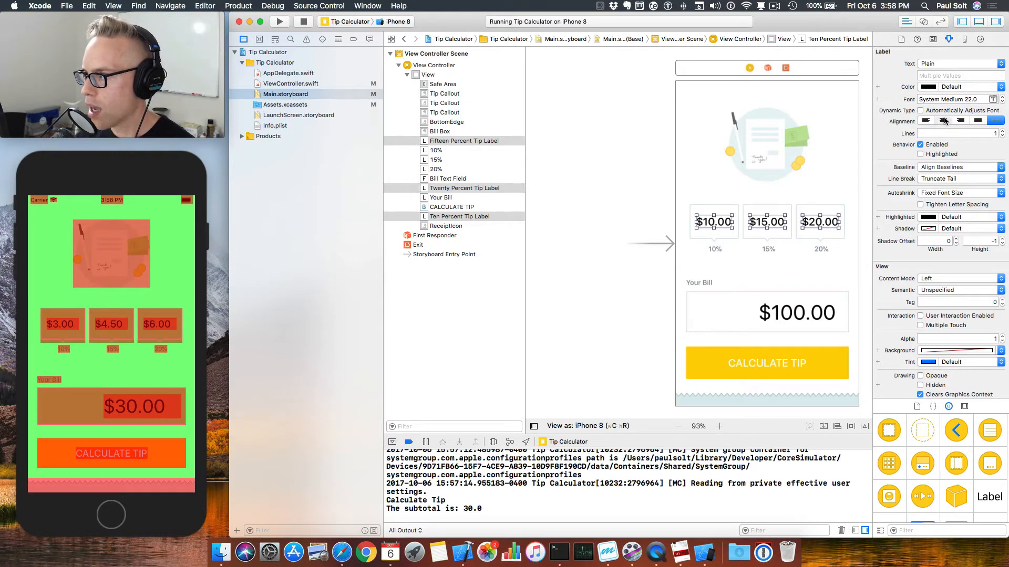
left_click(944, 121)
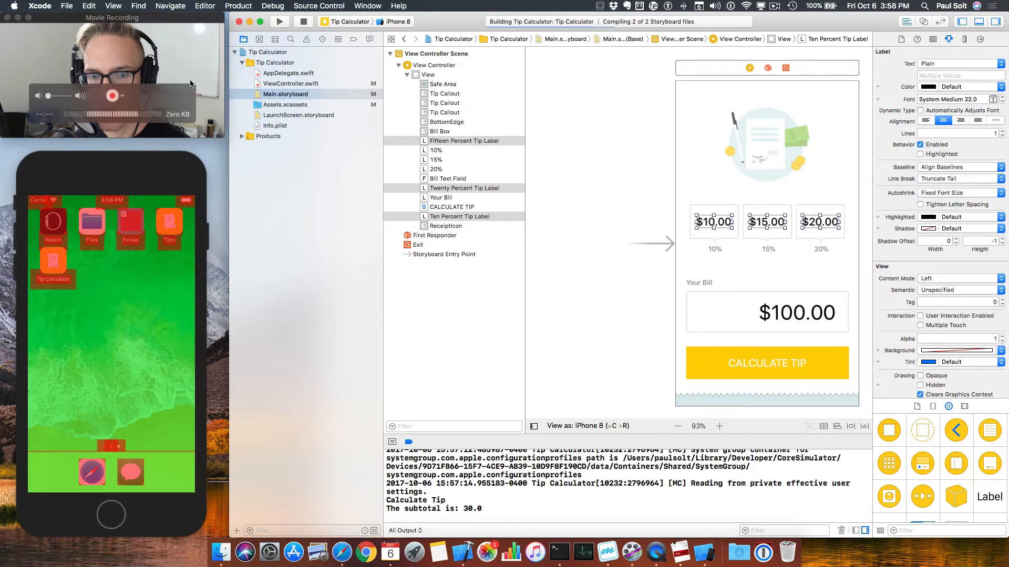
- Relaunch the rebuilt app, showing centered $3.00, $4.50 and $6.00 tips
left_click(280, 21)
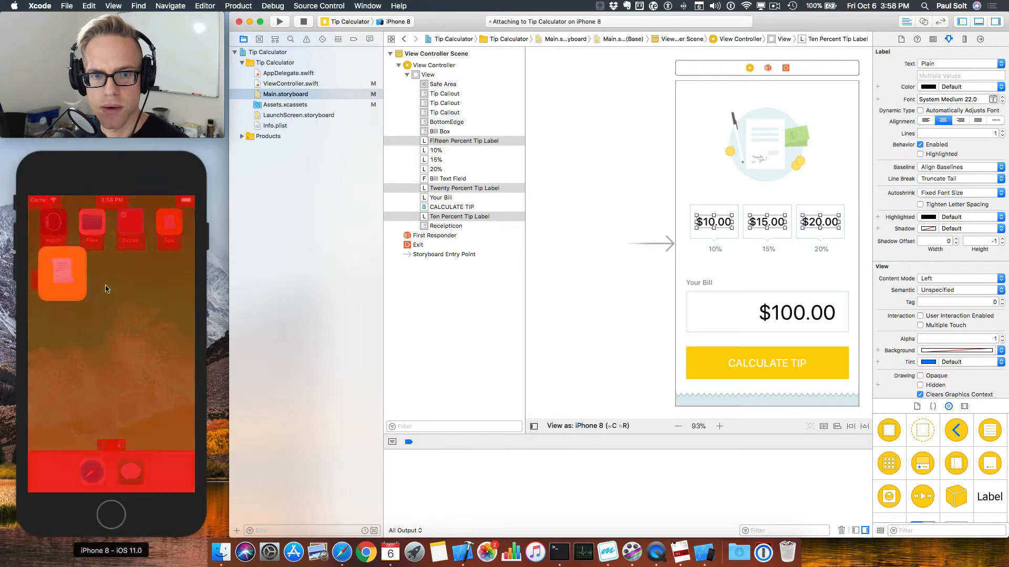
left_click(279, 21)
type("$30.00")
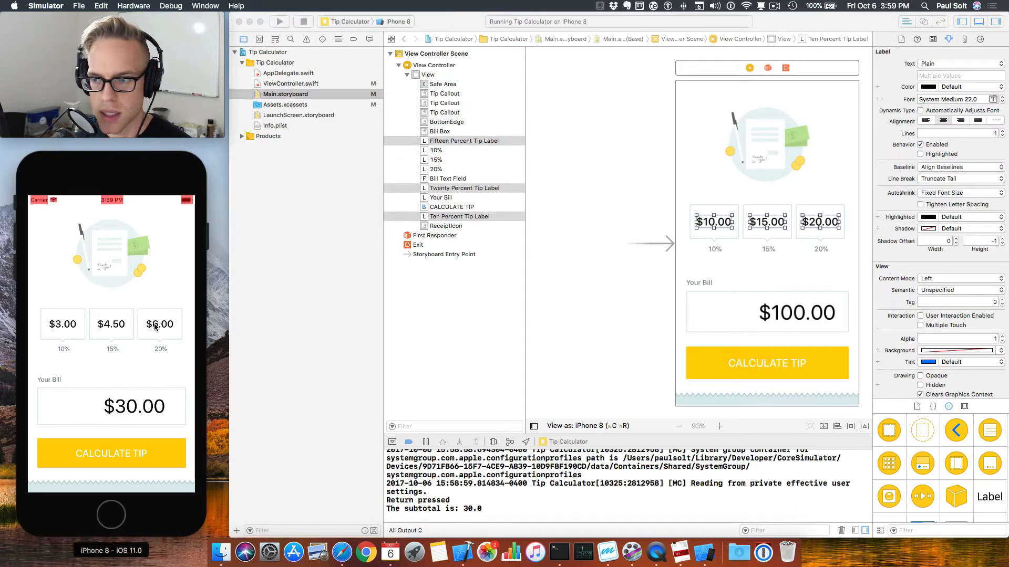
mouse_move(809, 243)
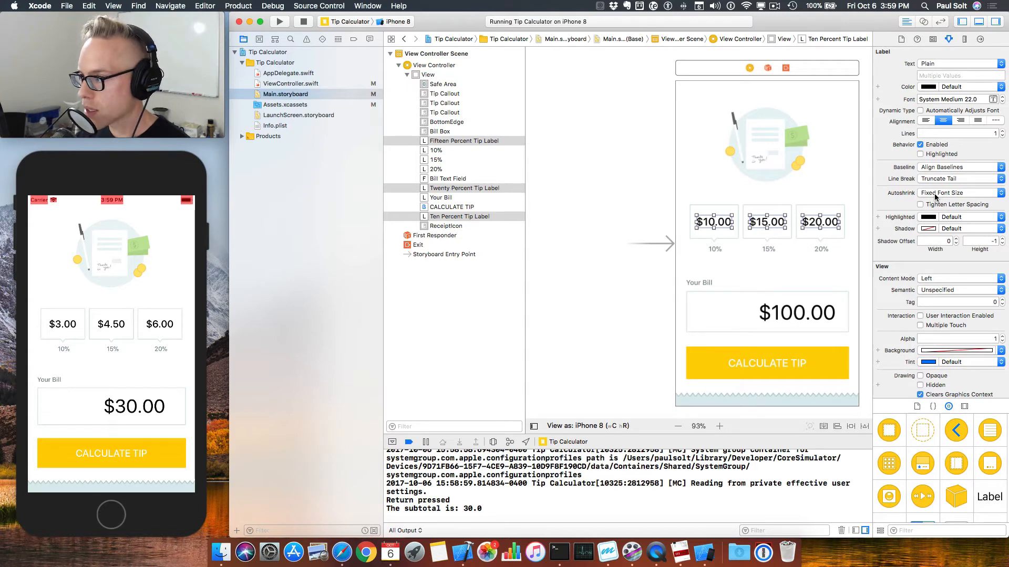
- Set the tip labels' Autoshrink to Minimum Font Size 11 and rebuild
left_click(958, 193)
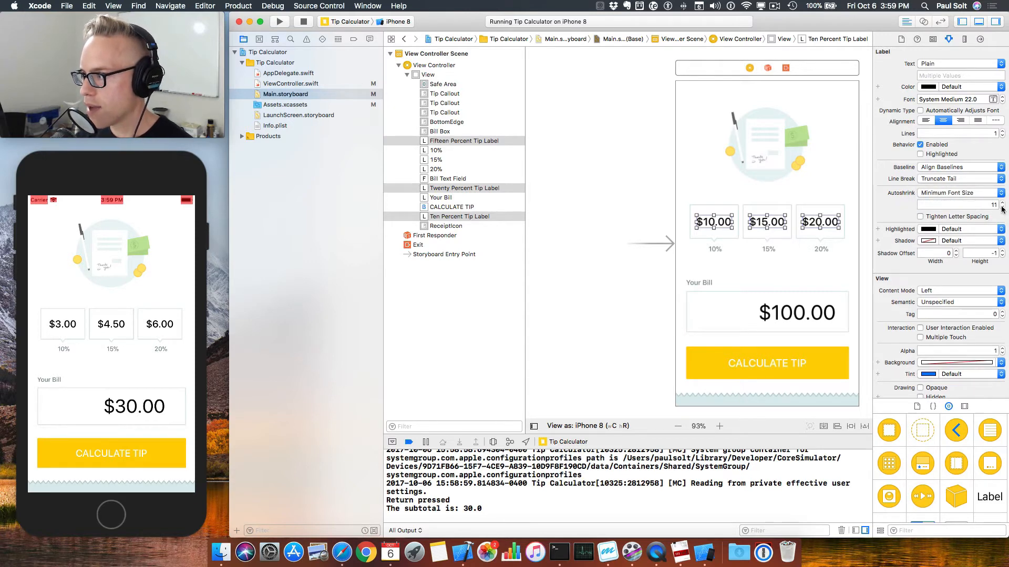
left_click(279, 21)
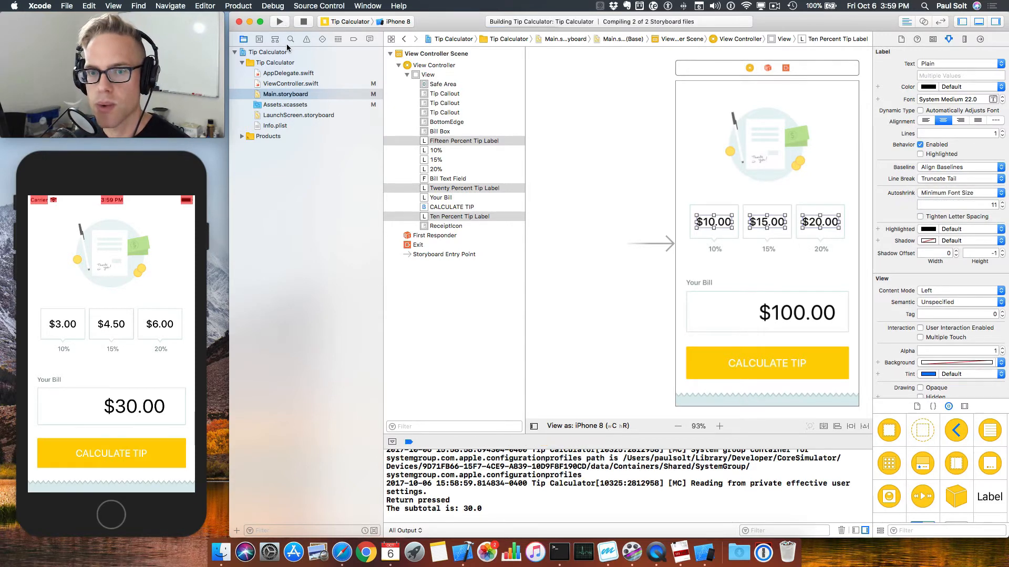
- Calculate tips for $1000, then $100000, yielding $10,000.00, $15,000.00 and $20,000.00
left_click(279, 21)
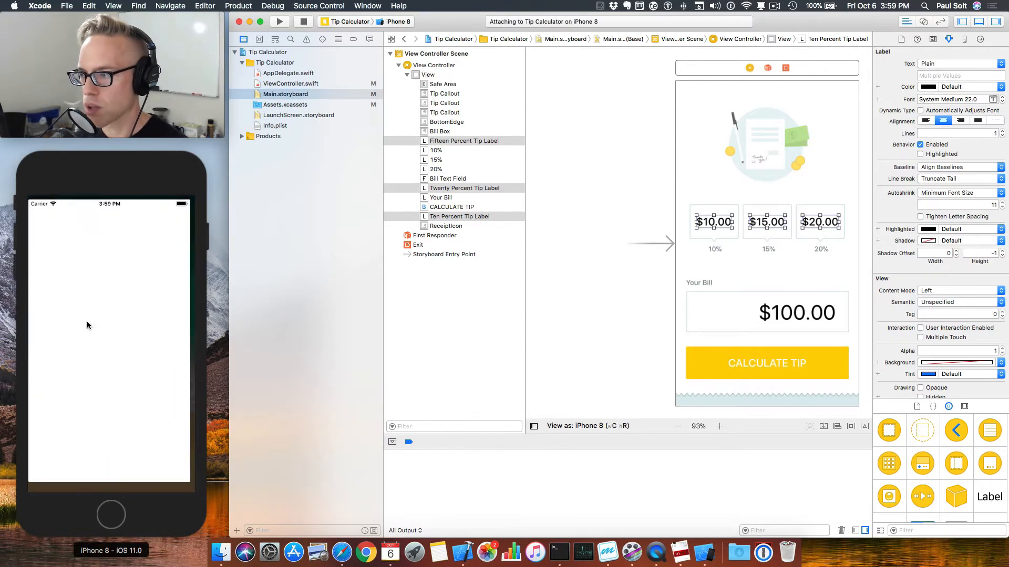
left_click(280, 21)
type("$100.")
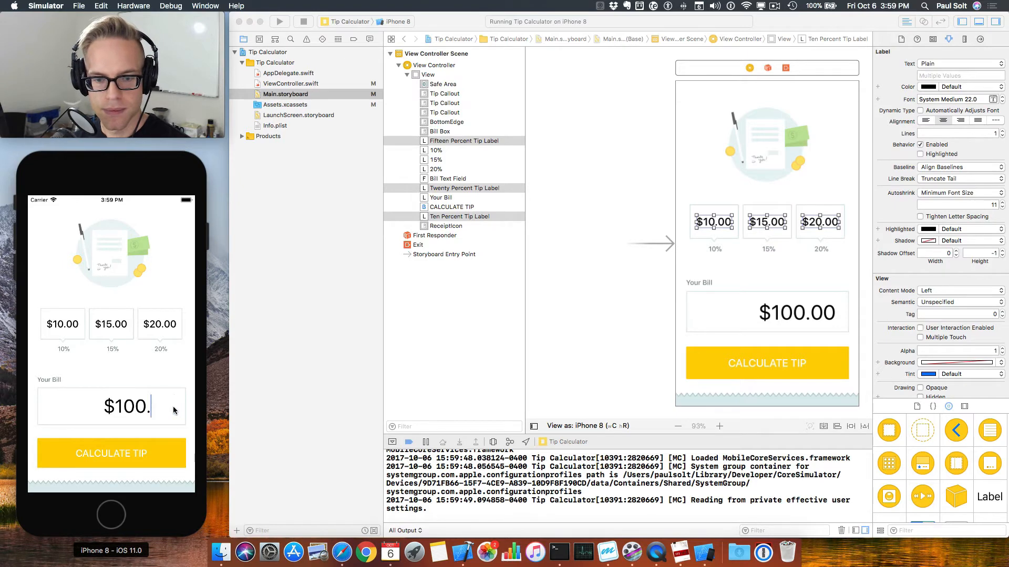
type("0")
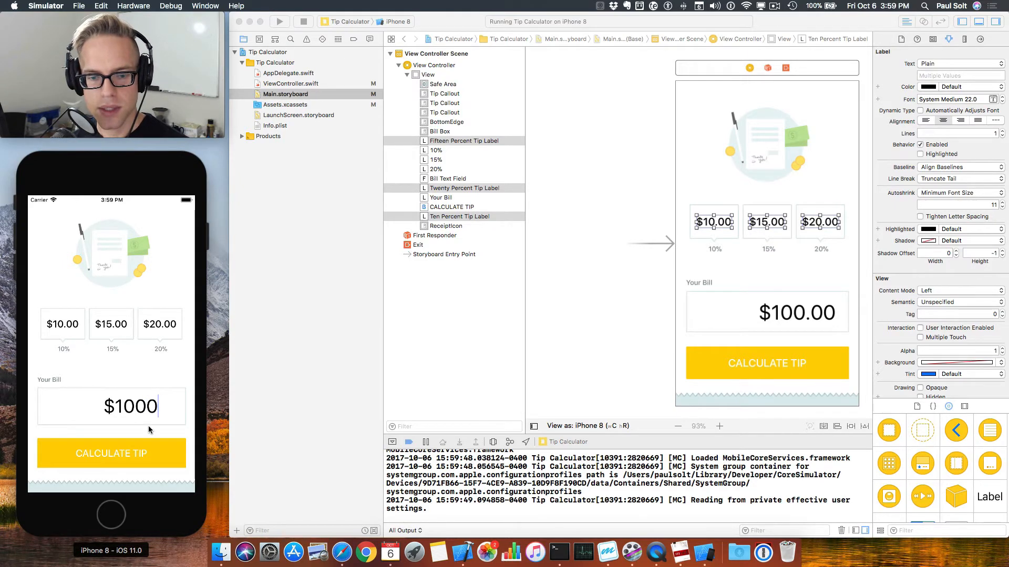
left_click(111, 453)
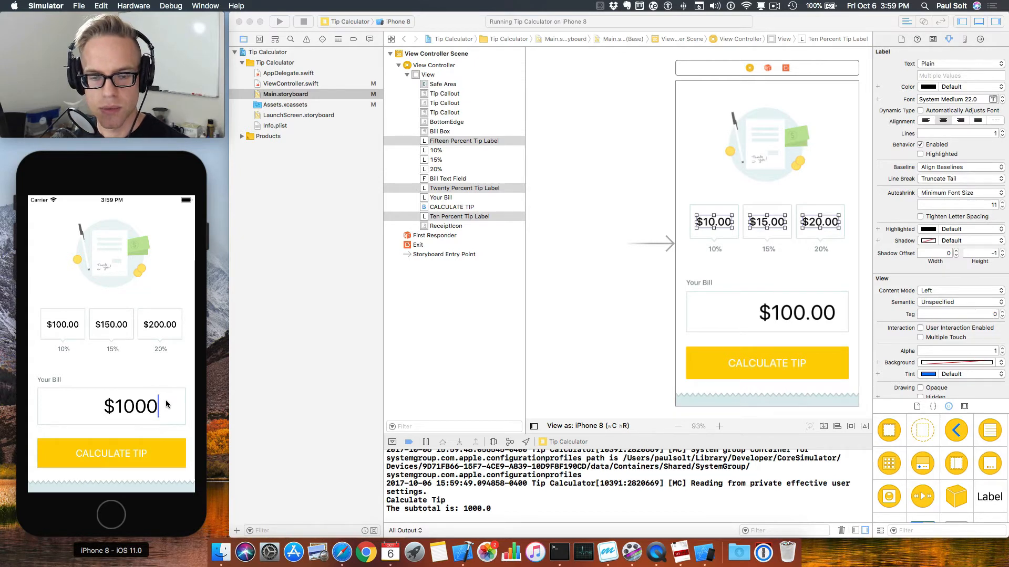
type("00")
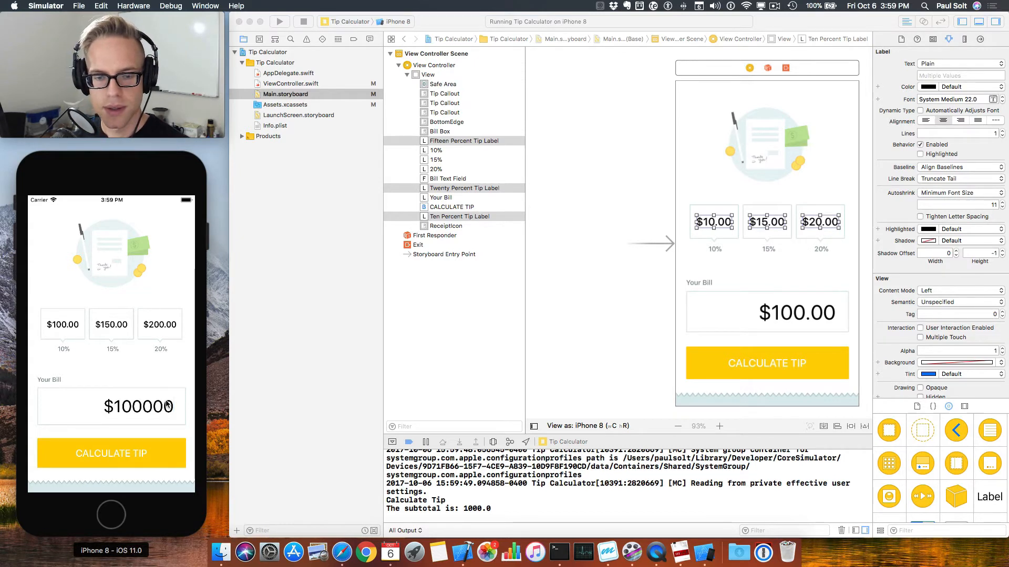
left_click(111, 453)
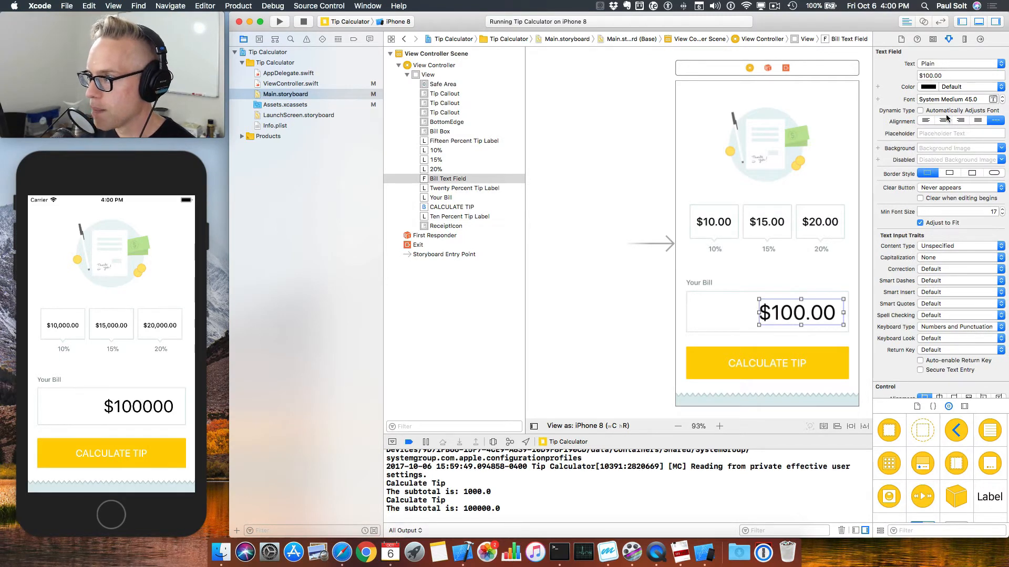
- Change the bill text field's text alignment to right-aligned
left_click(962, 121)
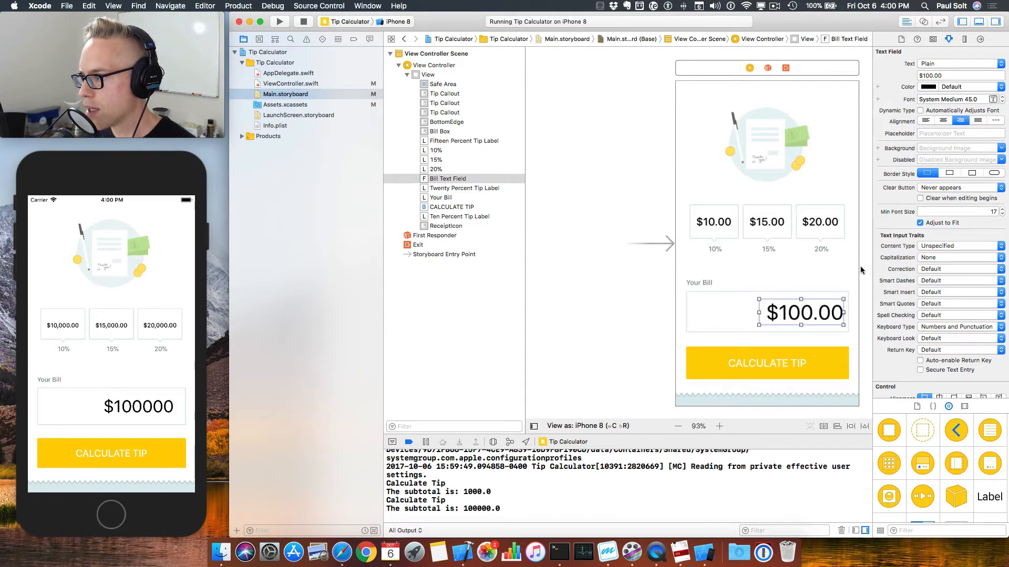
mouse_move(535, 333)
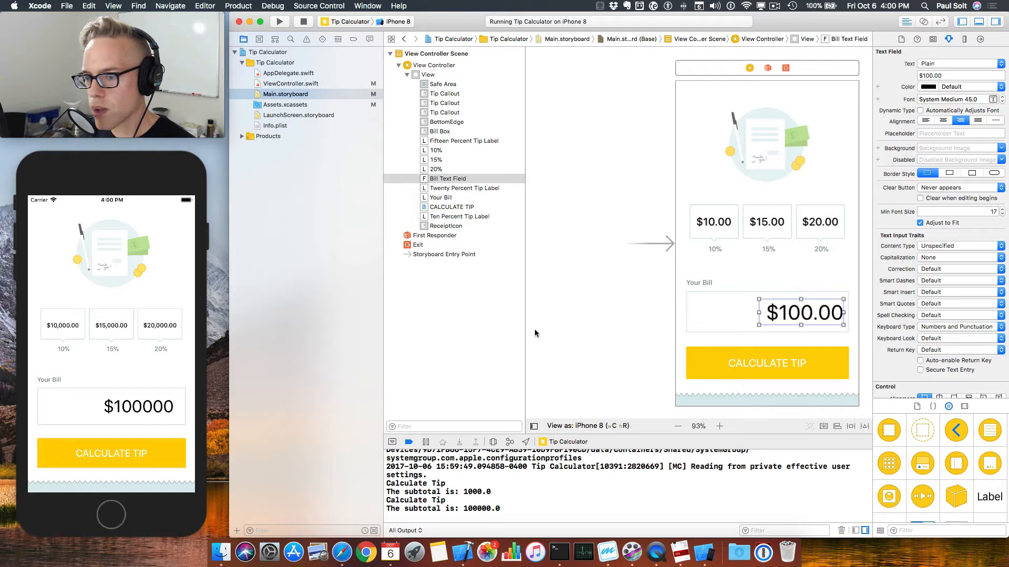
mouse_move(705, 317)
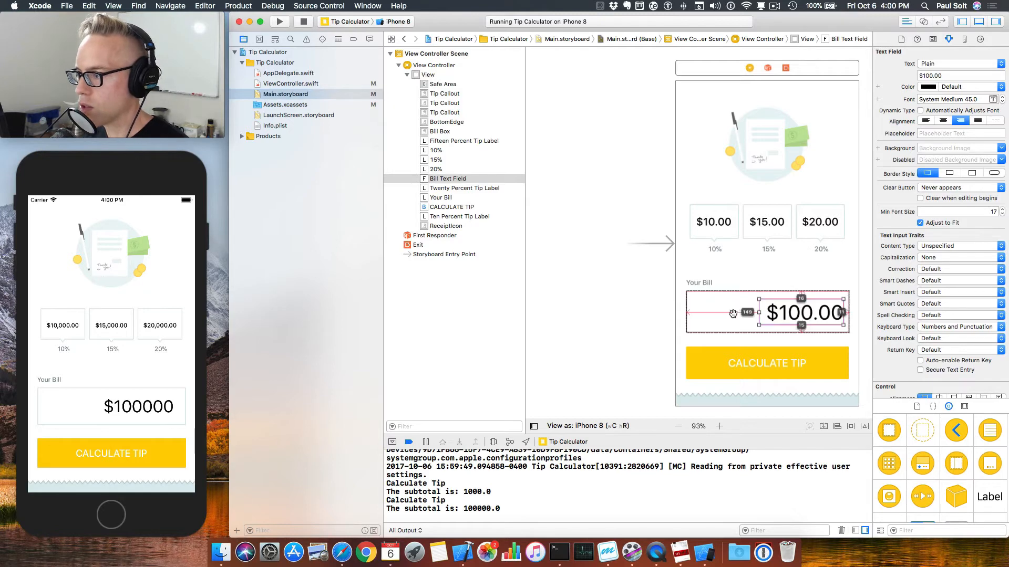
mouse_move(748, 321)
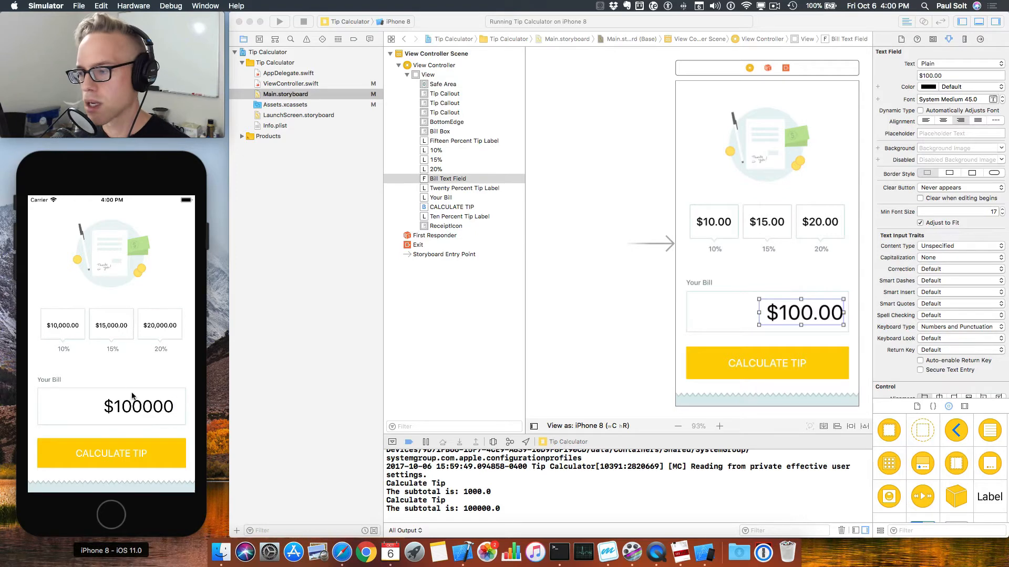
- Widen the bill text field to fill its box, checking the 312×54 frame in Size inspector
left_click(800, 313)
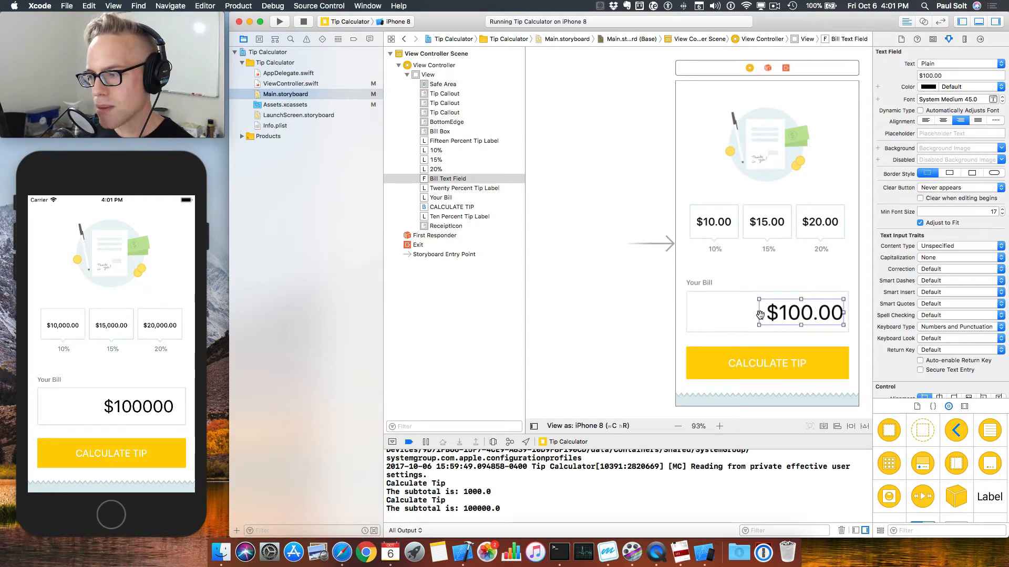
left_click(765, 312)
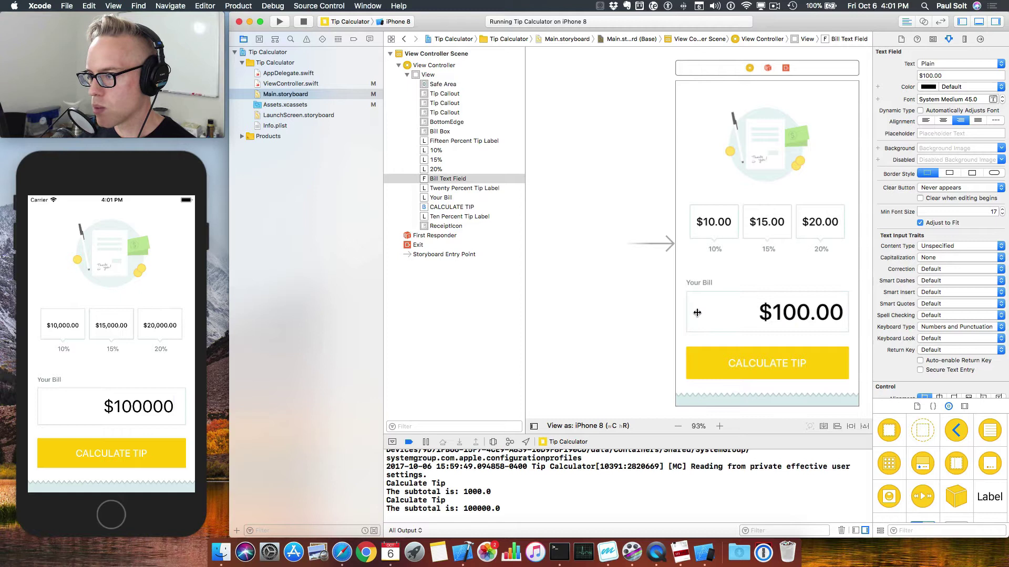
mouse_move(694, 313)
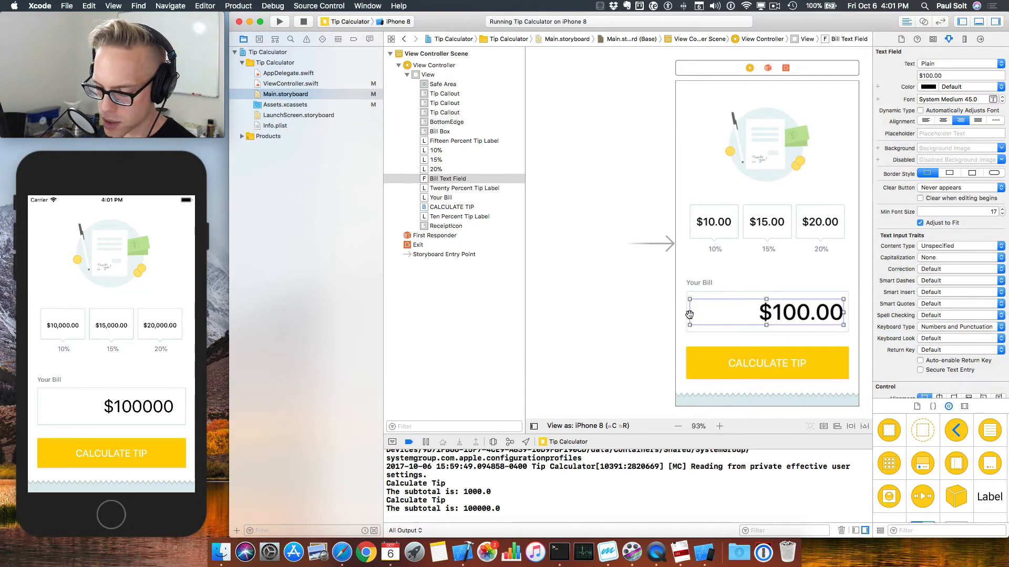
left_click(719, 426)
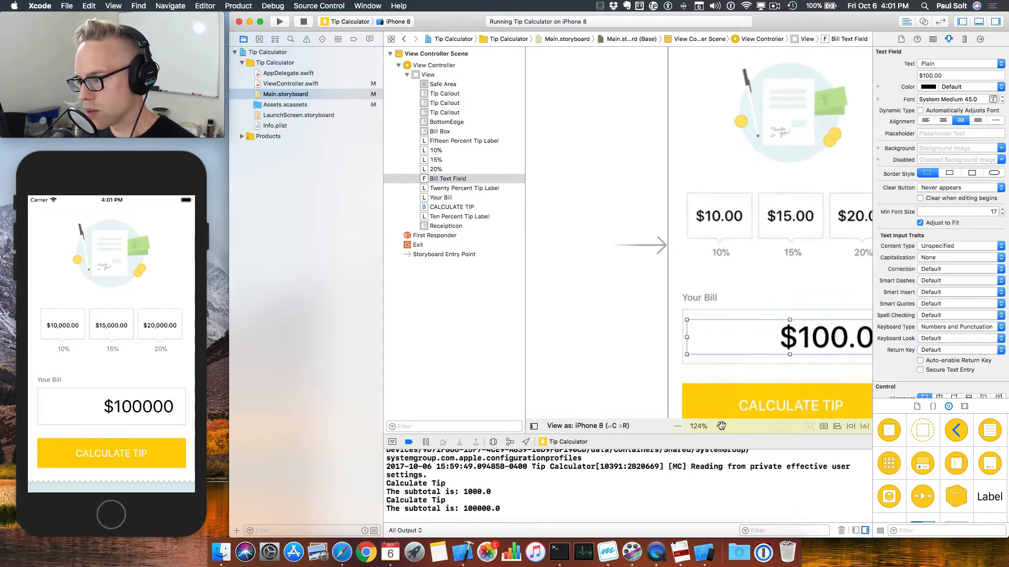
left_click(719, 426)
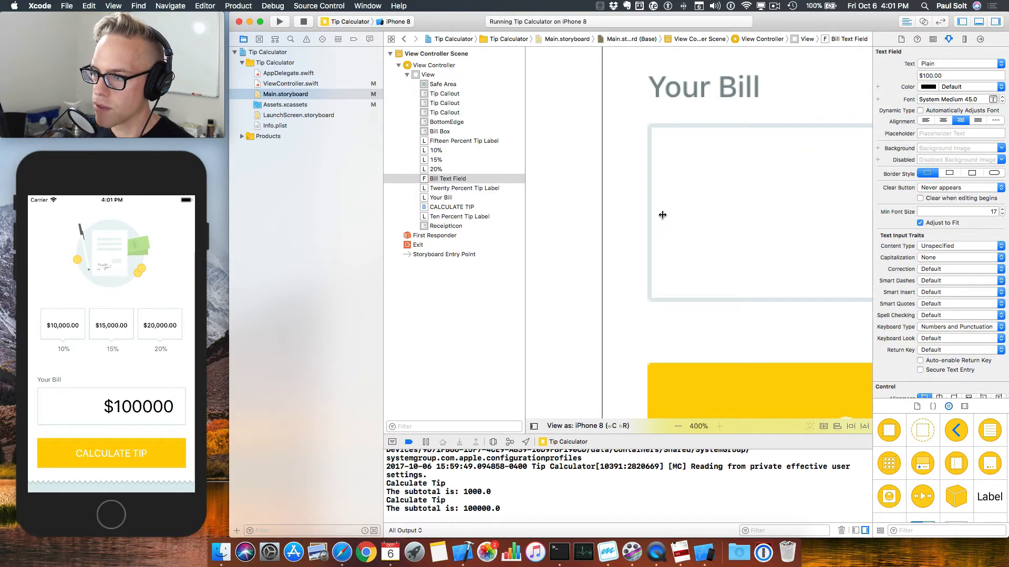
left_click(663, 215)
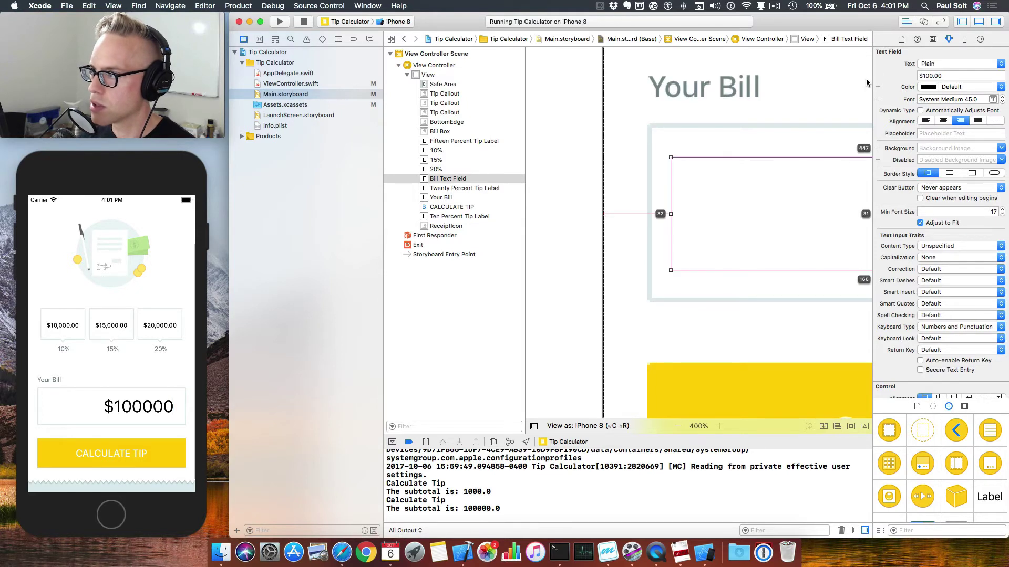
left_click(964, 39)
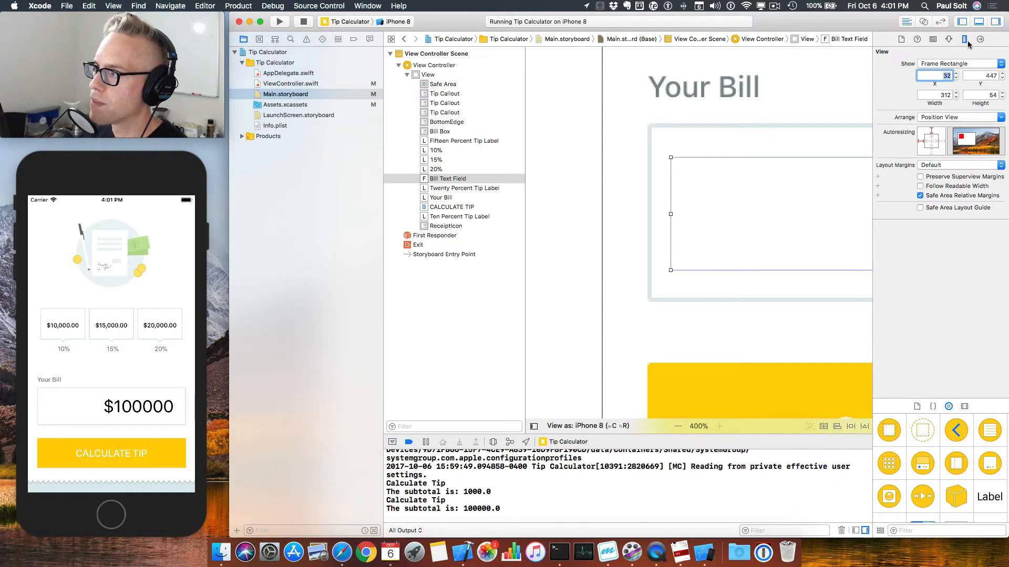
mouse_move(740, 163)
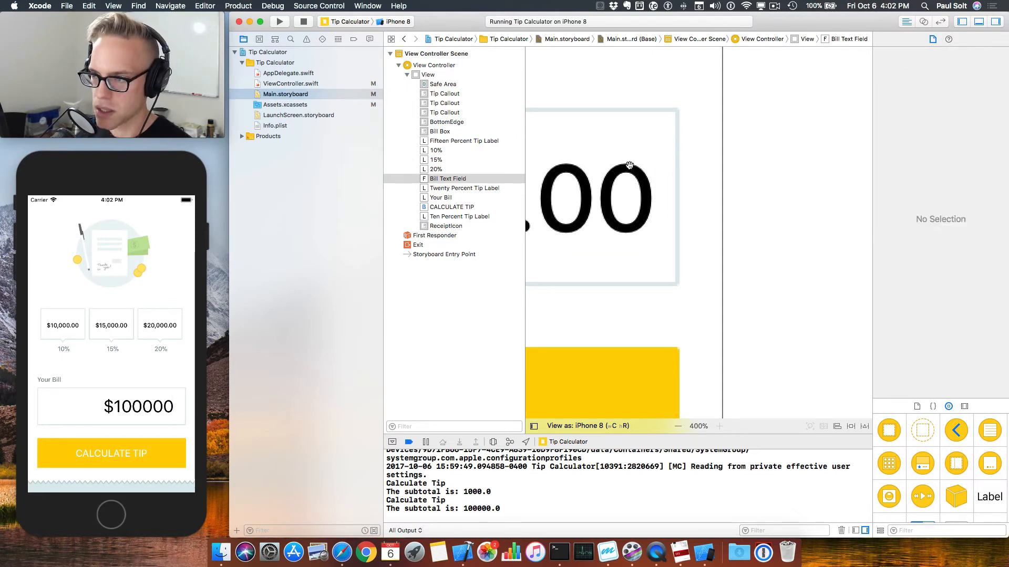
left_click(601, 196)
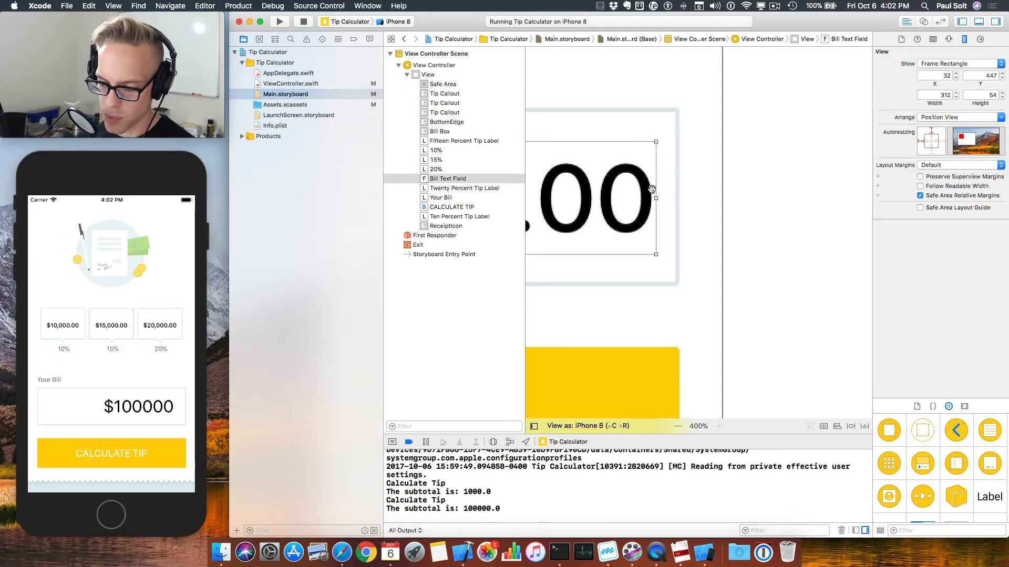
left_click(677, 426)
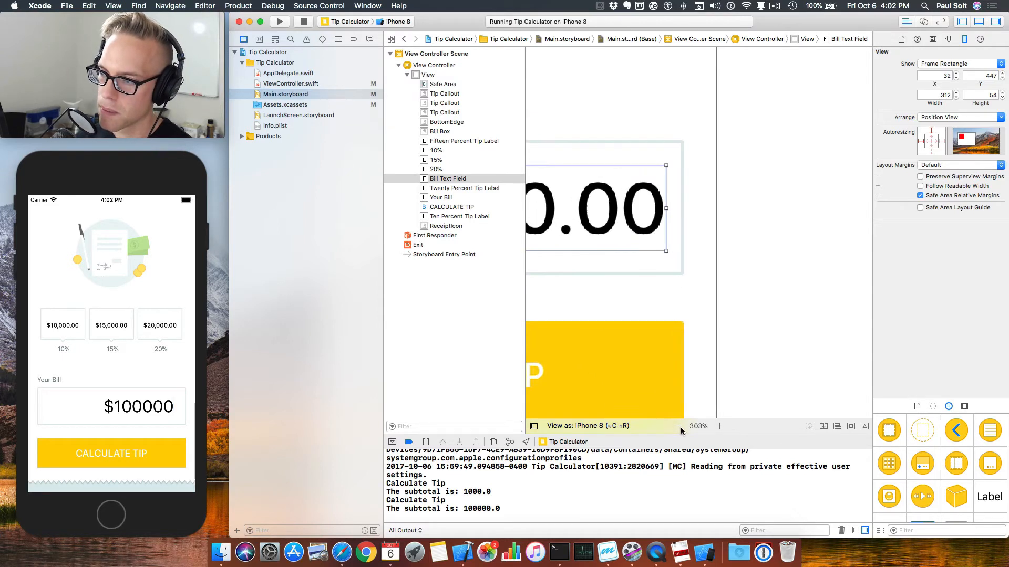
left_click(677, 426)
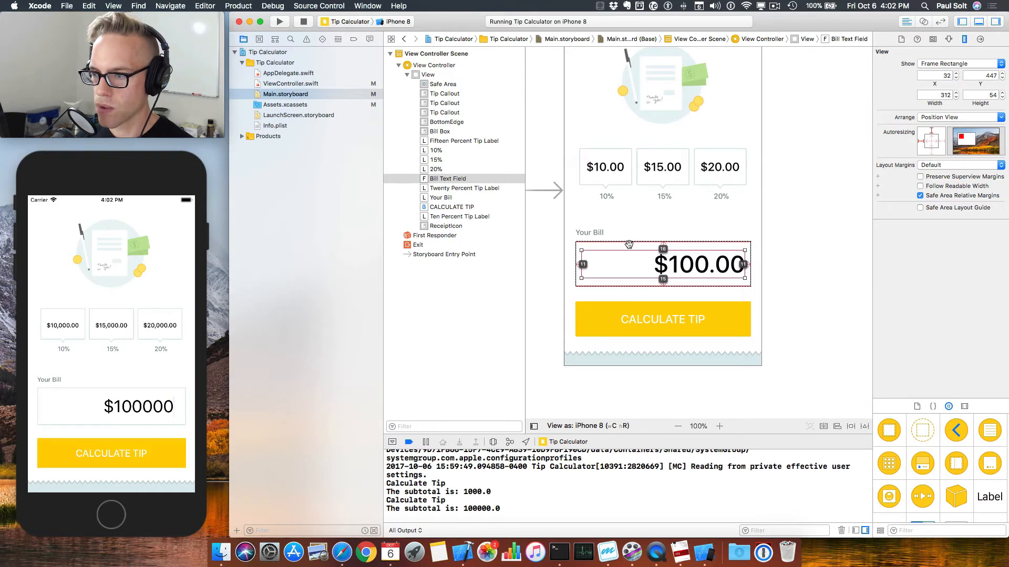
mouse_move(648, 286)
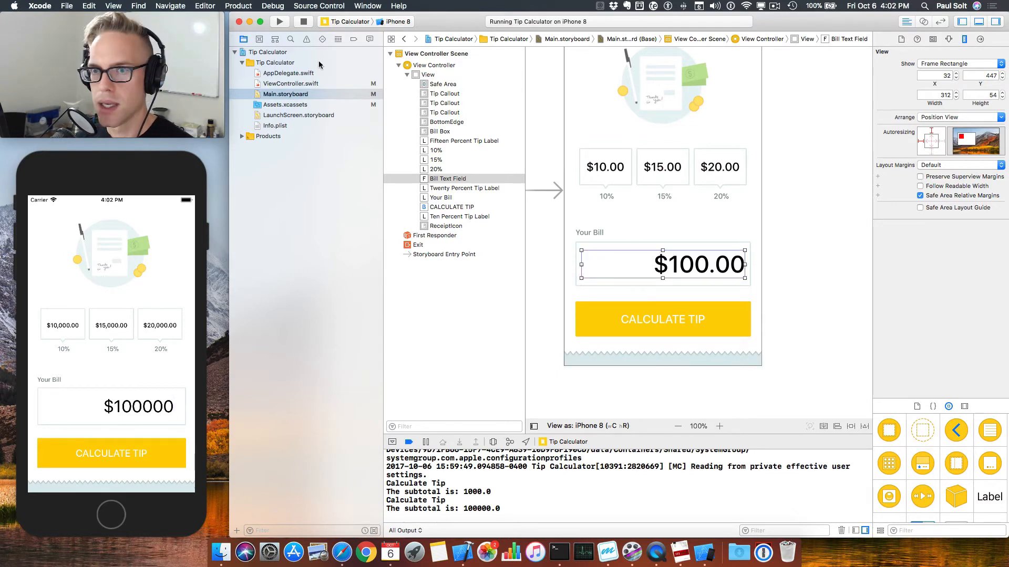
- Rebuild and run the Tip Calculator app in the Simulator
left_click(304, 21)
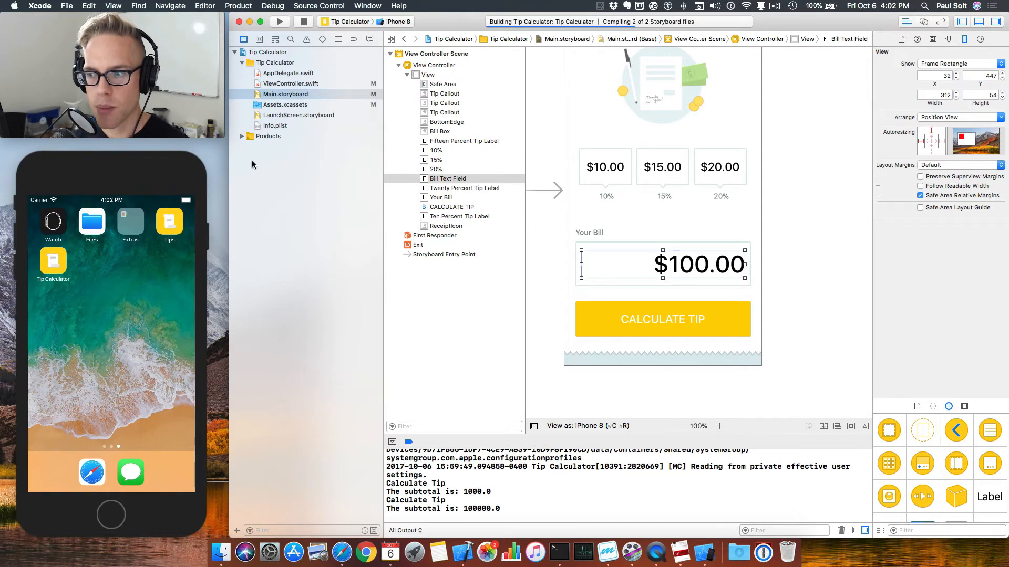
left_click(278, 21)
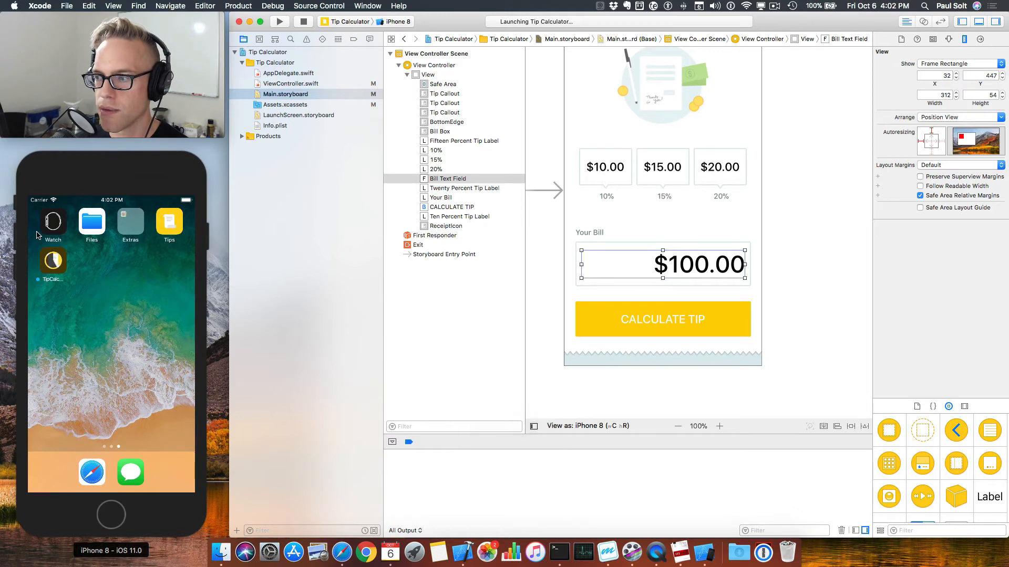
left_click(279, 22)
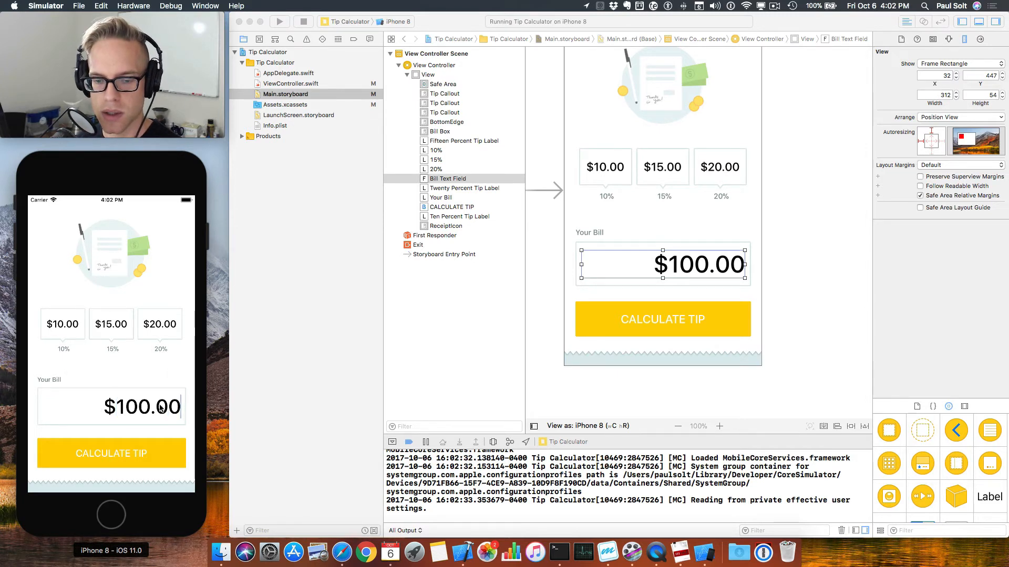
- Enter a $275 bill and calculate tips of $27.50, $41.25 and $55.00
type("$2")
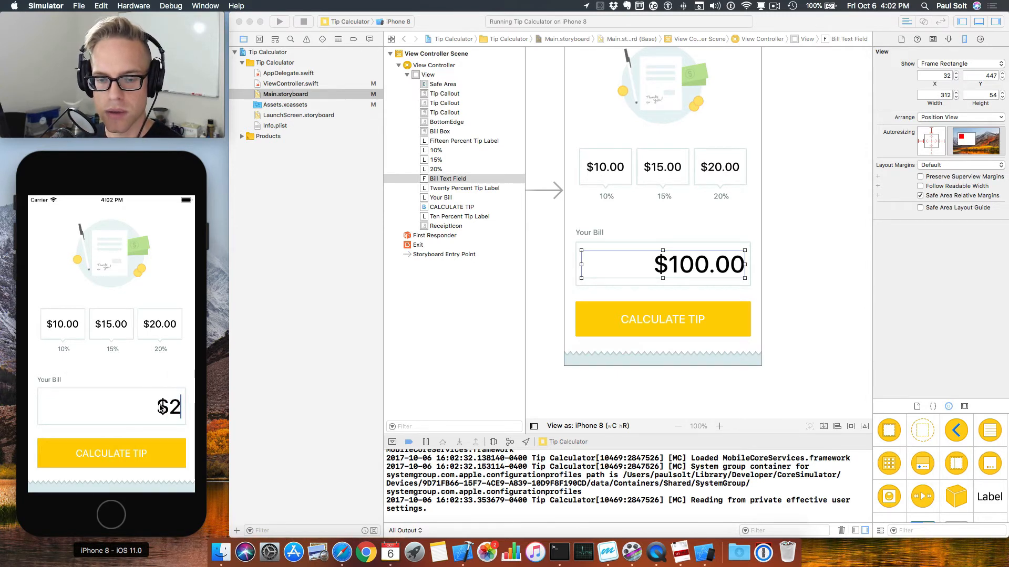
type("75")
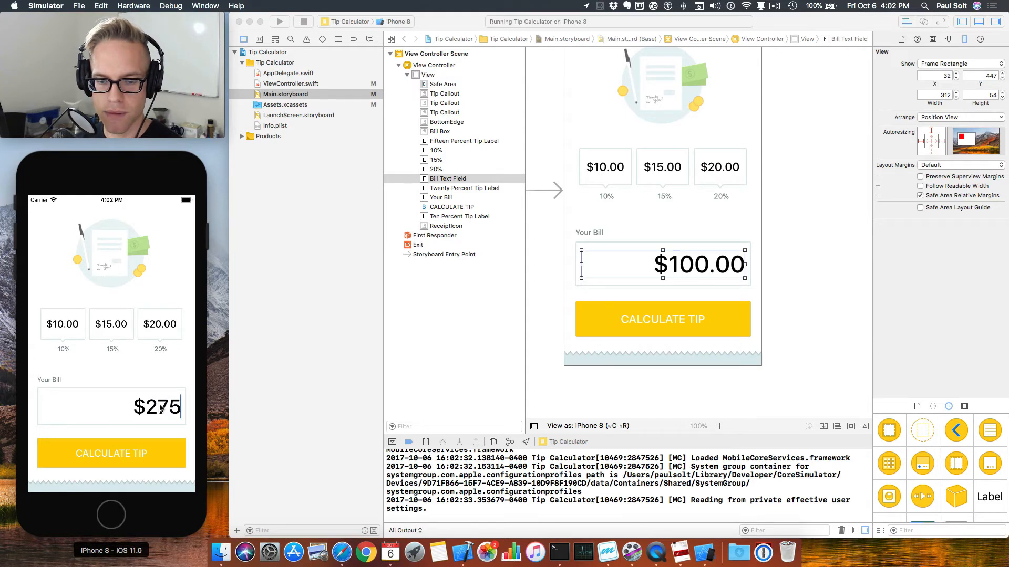
left_click(111, 453)
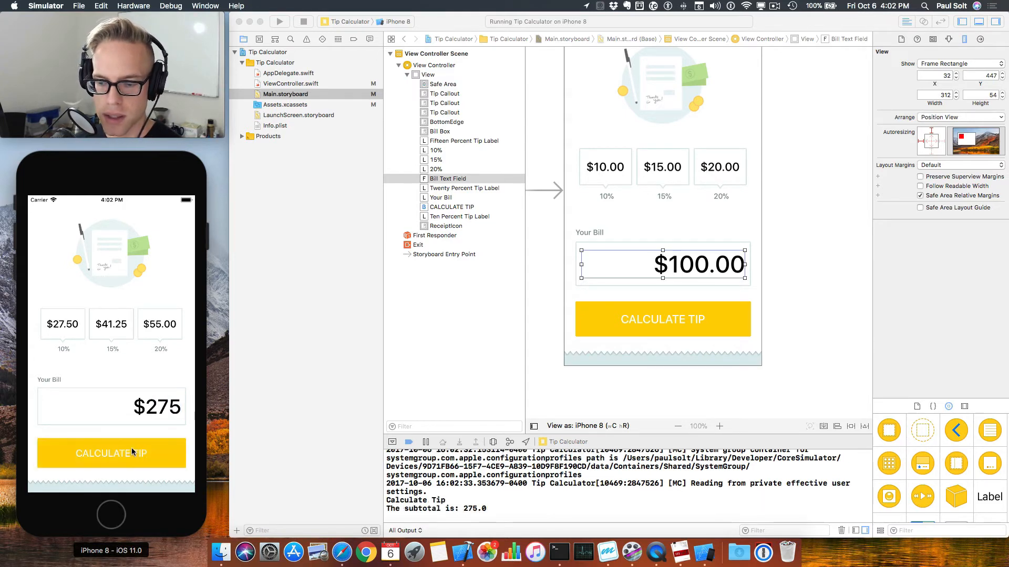
mouse_move(117, 400)
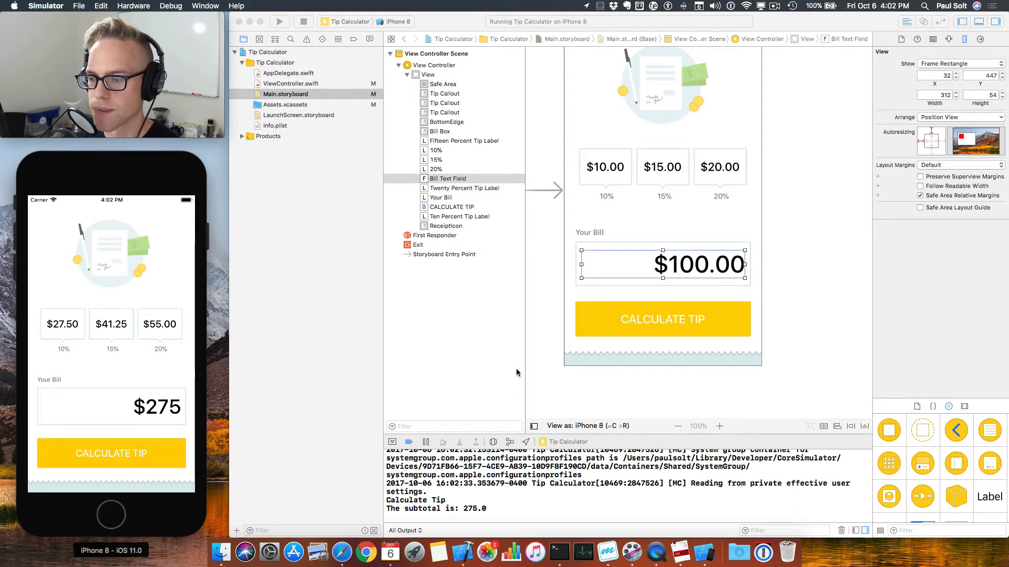
mouse_move(500, 510)
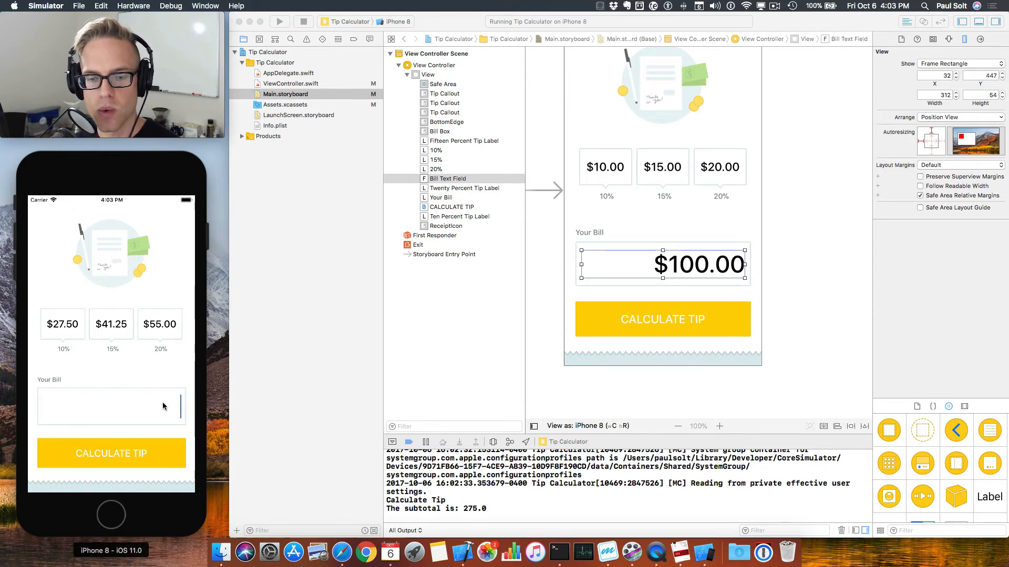
- Try letters in the bill field, then enter $47.00 and calculate tips of $4.70, $7.05, $9.40
type("asdk")
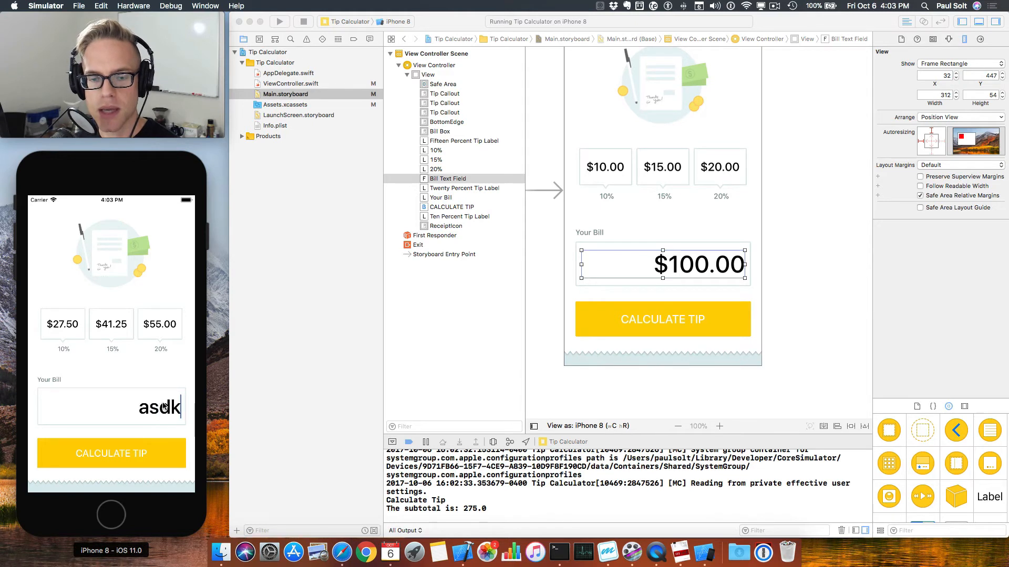
type("asdkj")
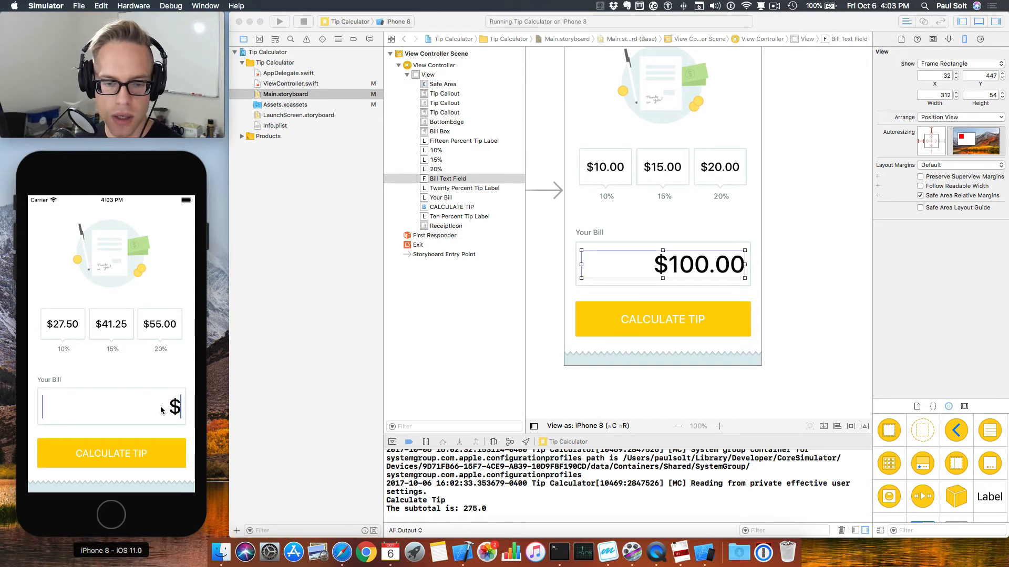
mouse_move(143, 329)
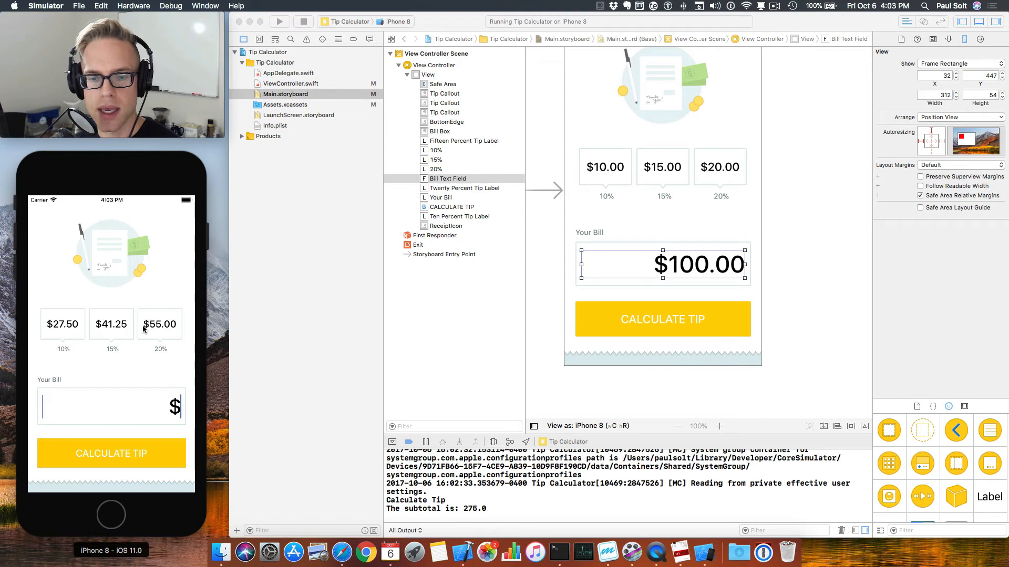
type("0.99")
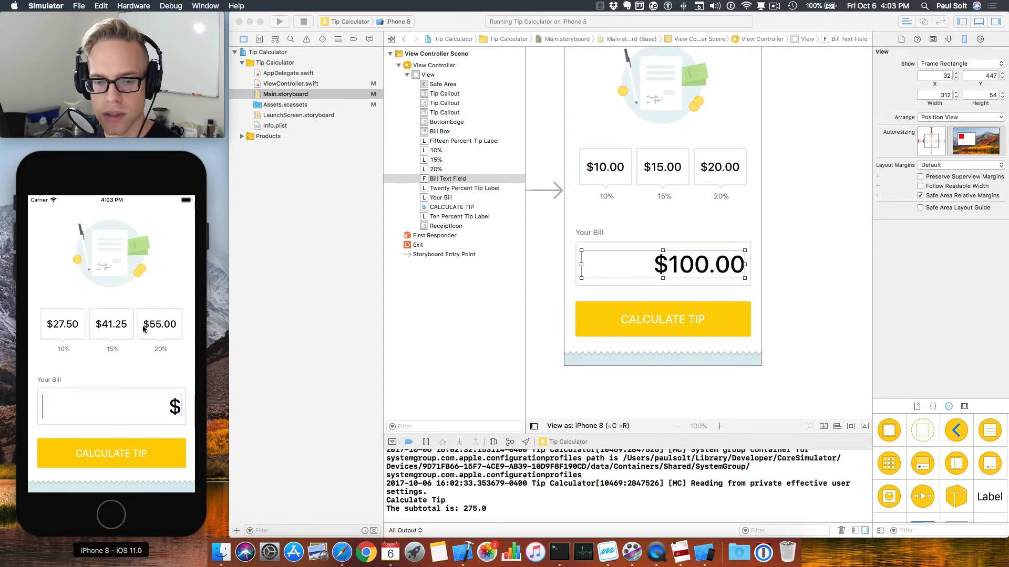
type("47.00")
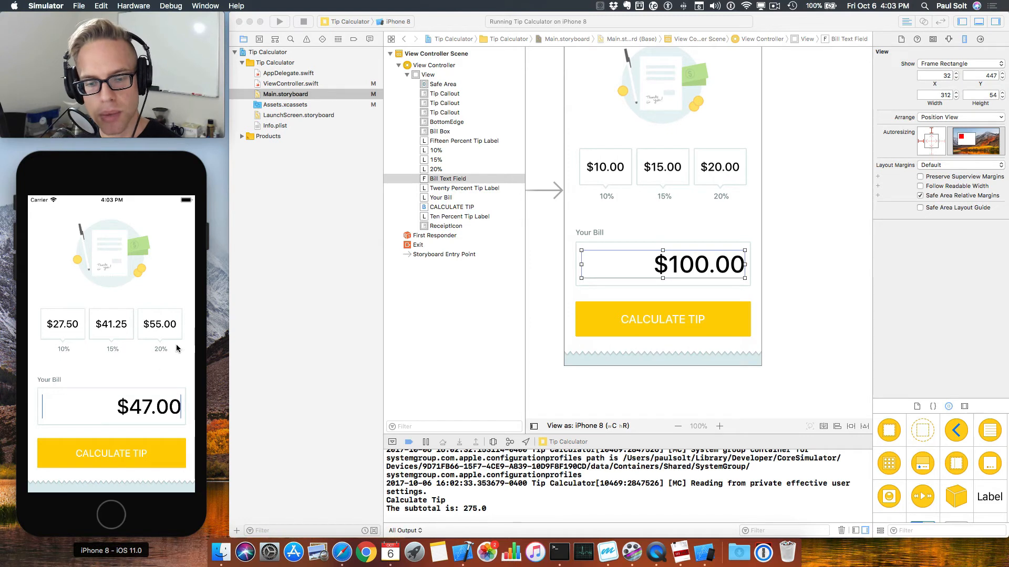
left_click(111, 453)
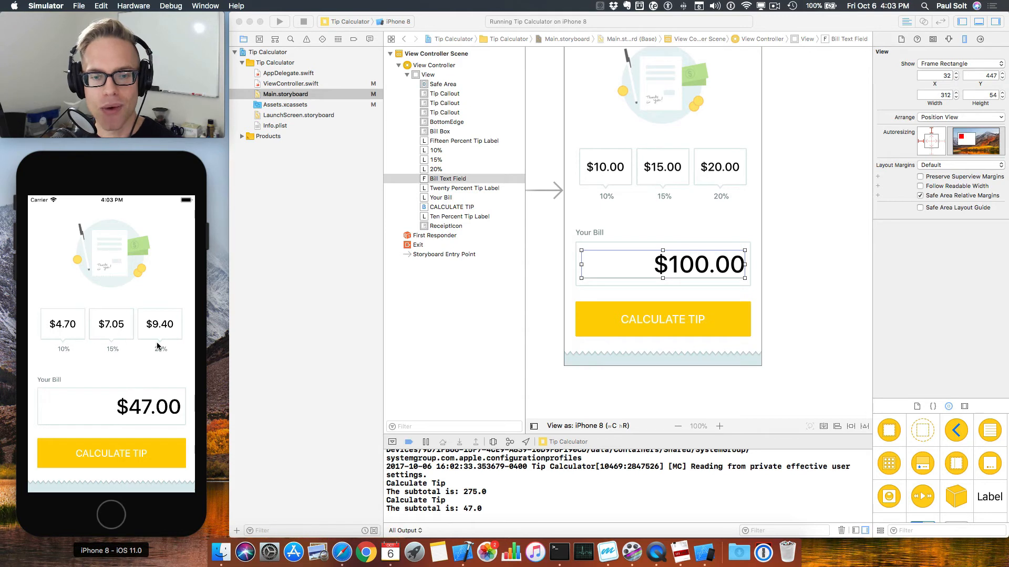
mouse_move(137, 343)
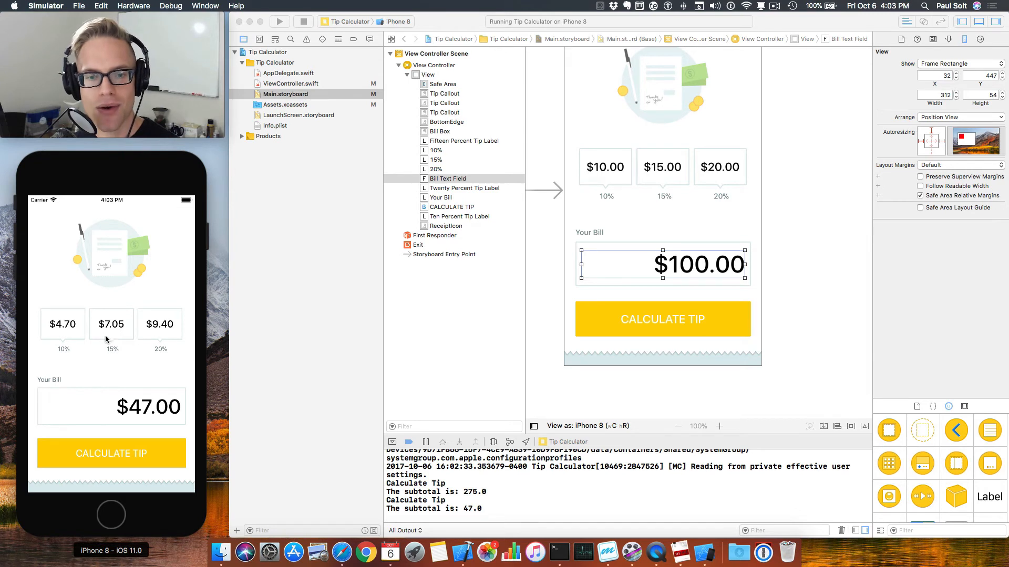
mouse_move(162, 354)
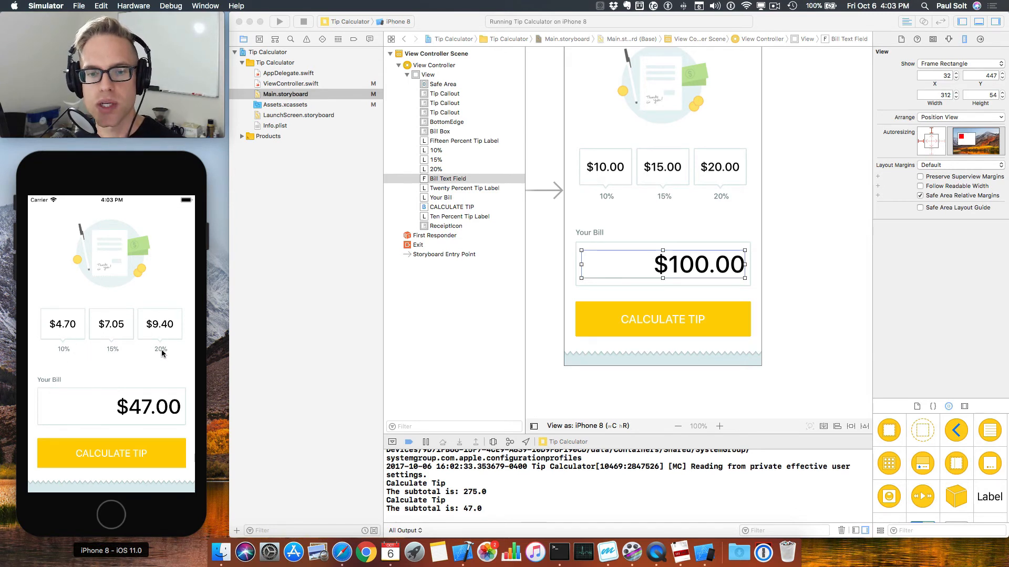
mouse_move(160, 365)
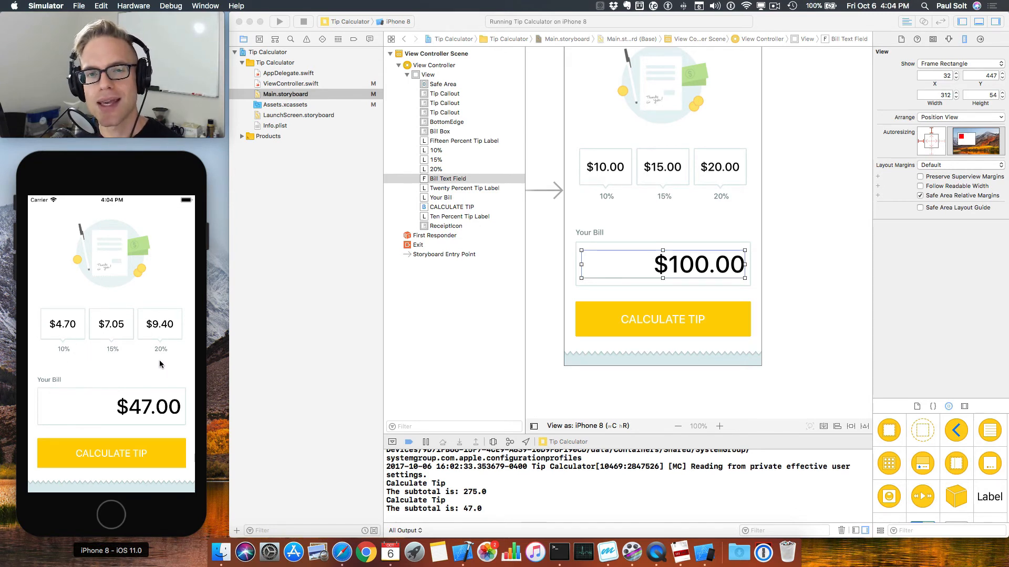
mouse_move(157, 372)
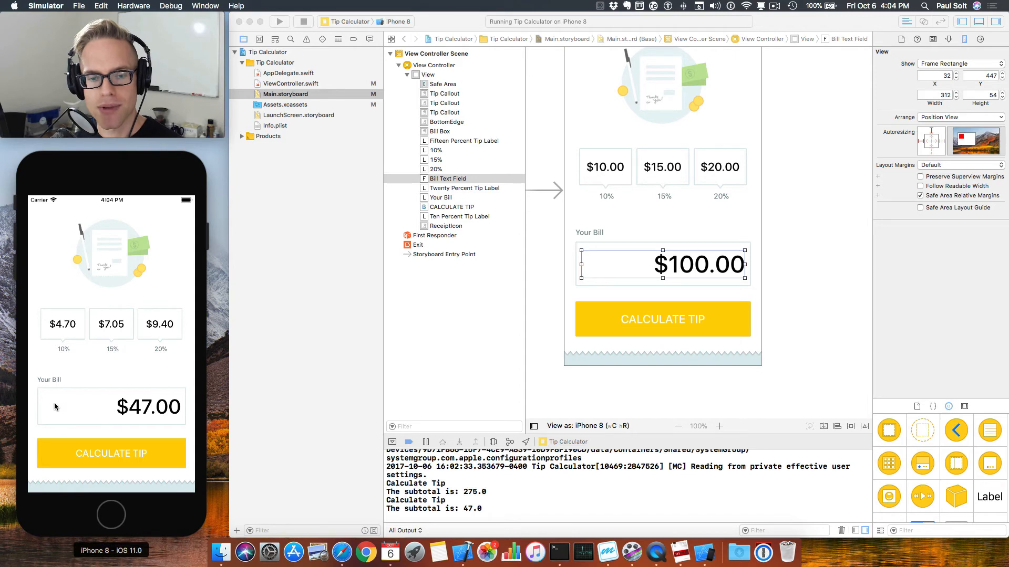
mouse_move(153, 380)
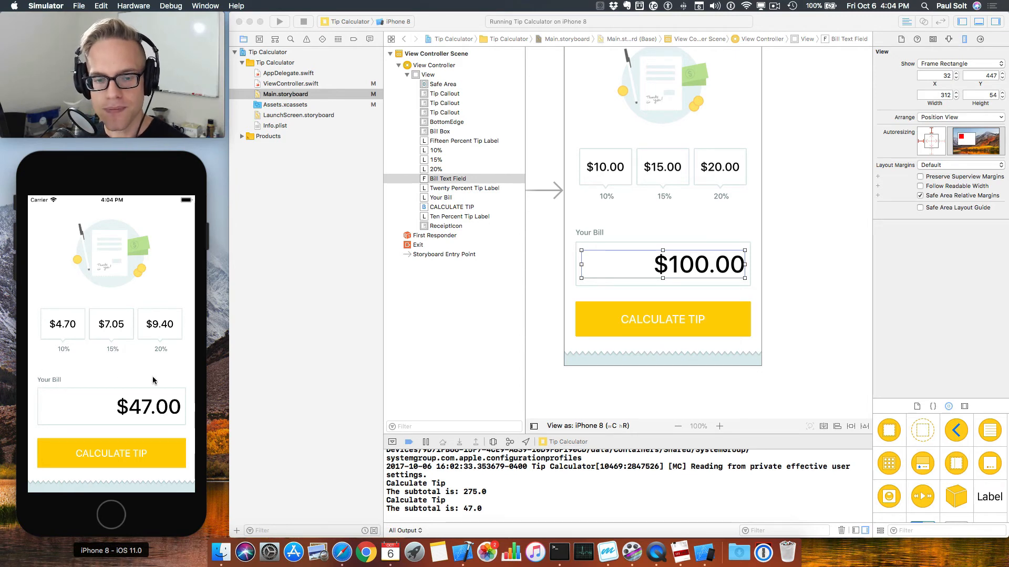
mouse_move(68, 324)
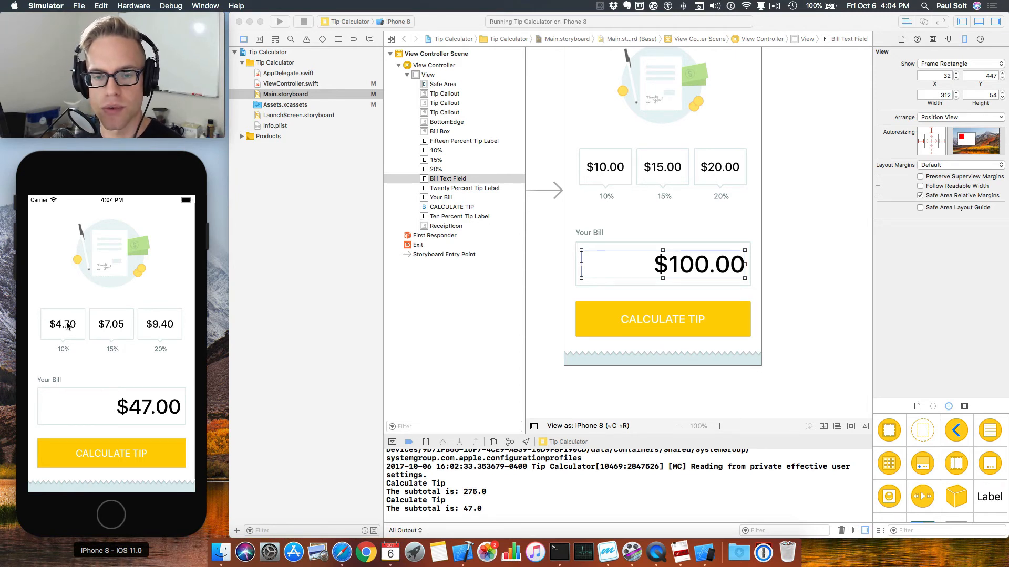
mouse_move(69, 314)
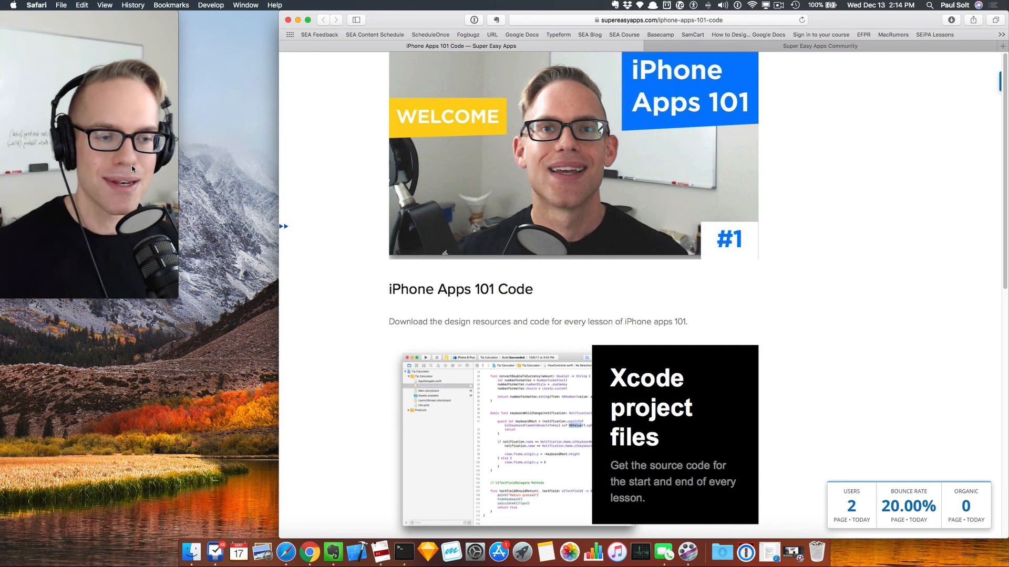
- Scroll down the iPhone Apps 101 Code page and submit the Download Now request
scroll("down", 3)
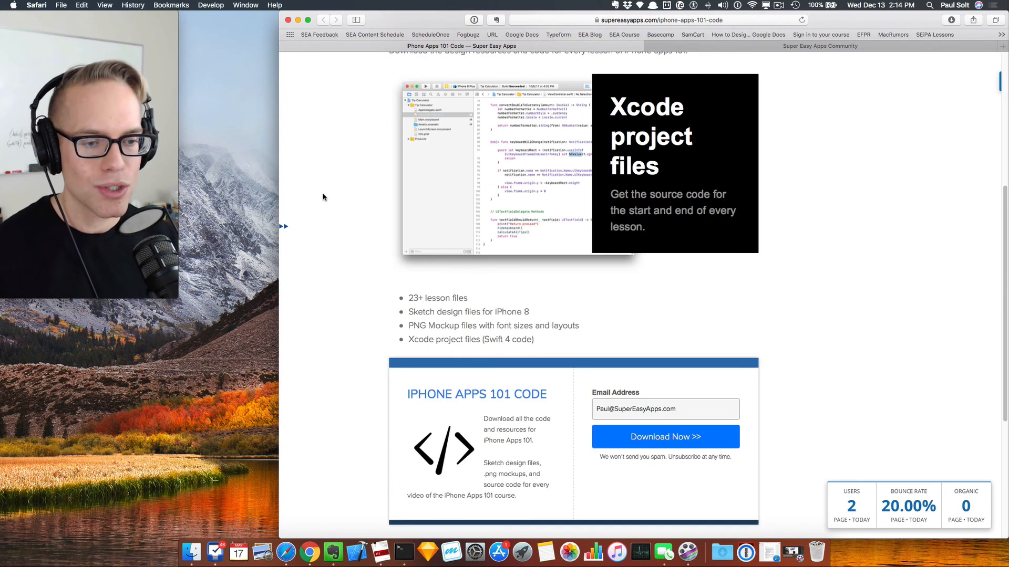
scroll("down", 3)
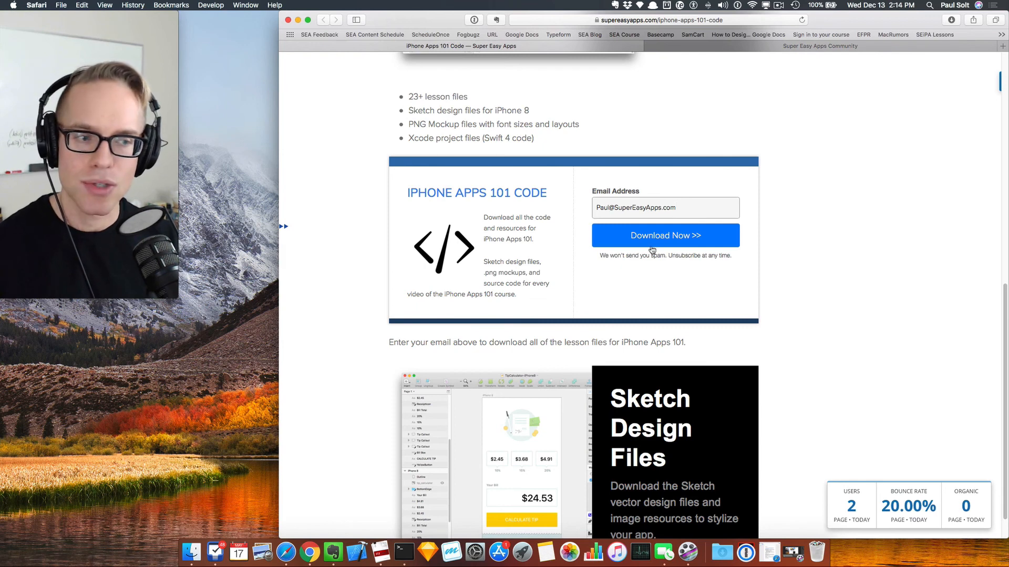
left_click(665, 234)
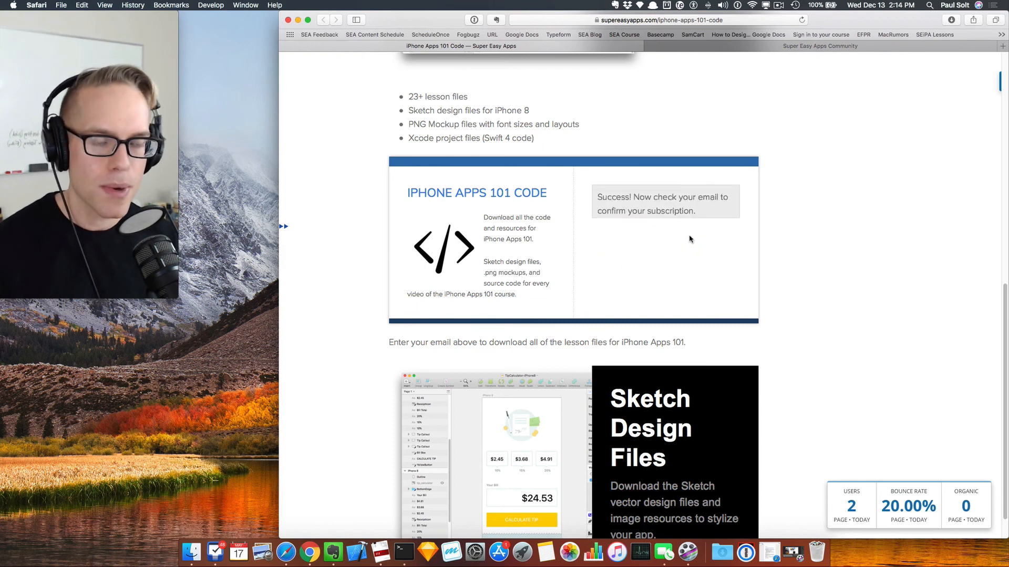